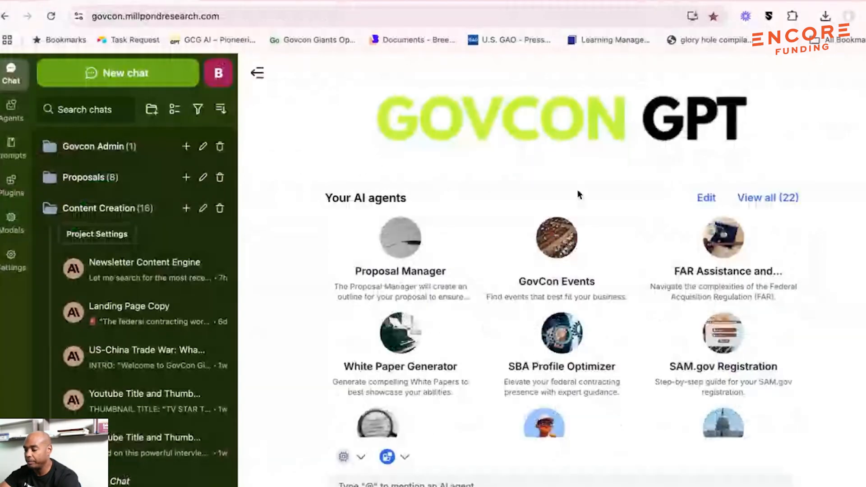
# Switch to the SAM.gov contract opportunity search results listing 7,978 results
pyautogui.click(313, 24)
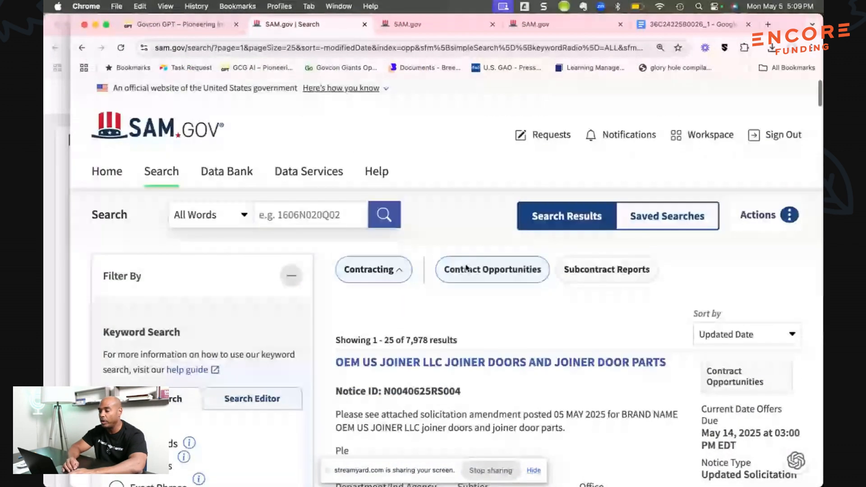
# Scroll the Pueblo Pintado Health Center notice through its description, amendments and attachments
pyautogui.scroll(-3)
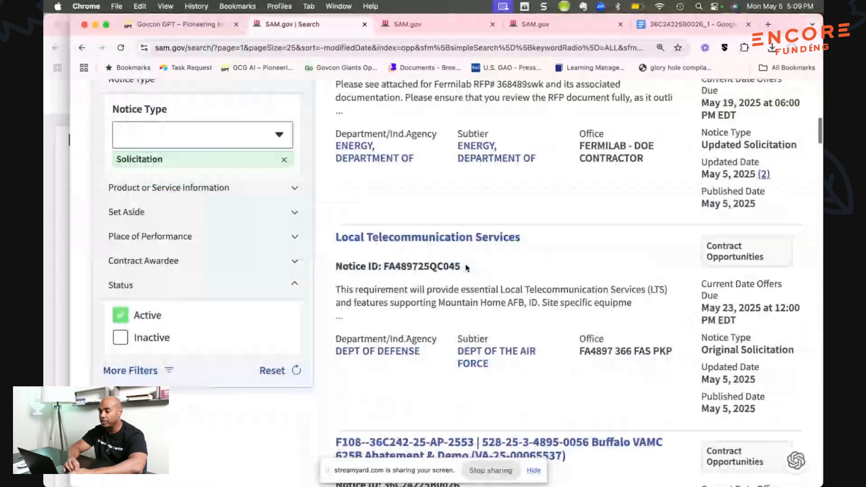
pyautogui.scroll(-3)
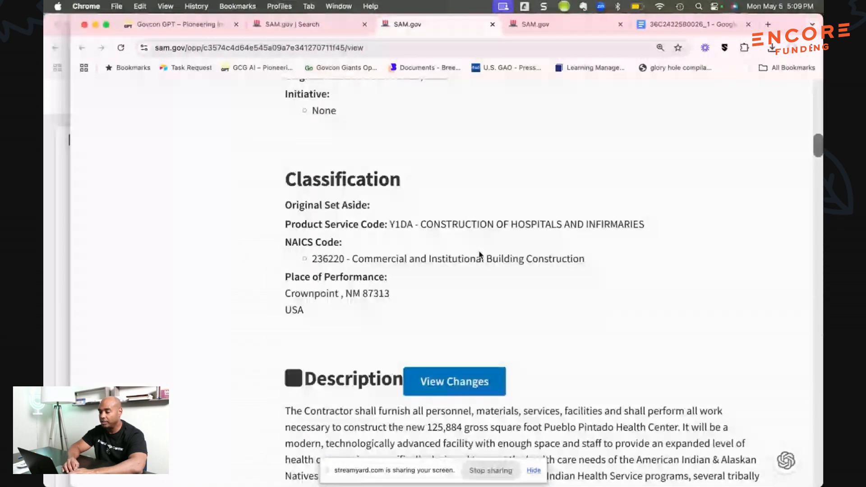
pyautogui.scroll(-3)
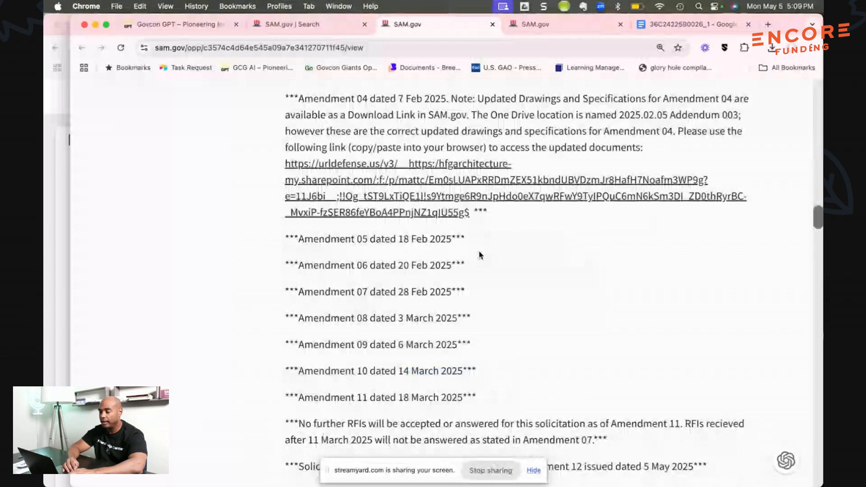
pyautogui.scroll(-3)
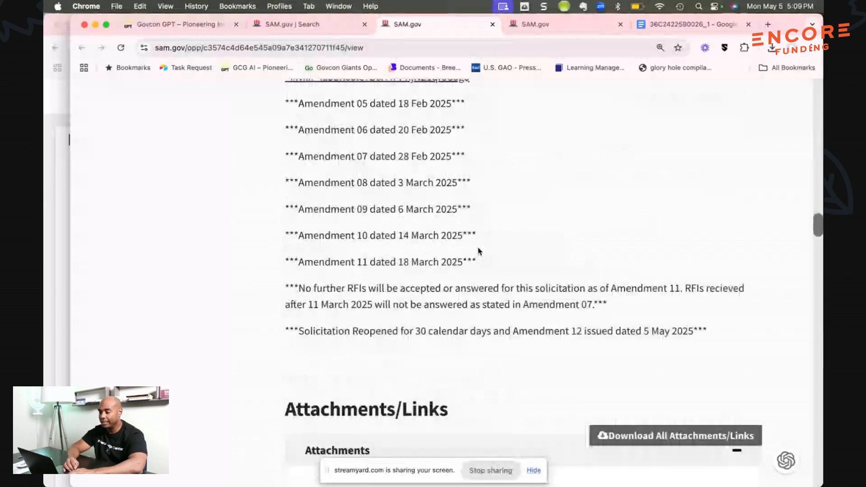
pyautogui.scroll(-3)
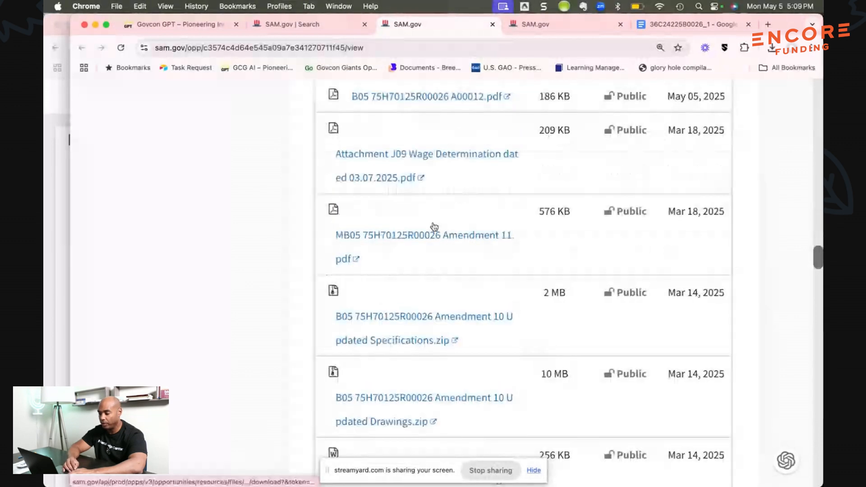
pyautogui.scroll(-3)
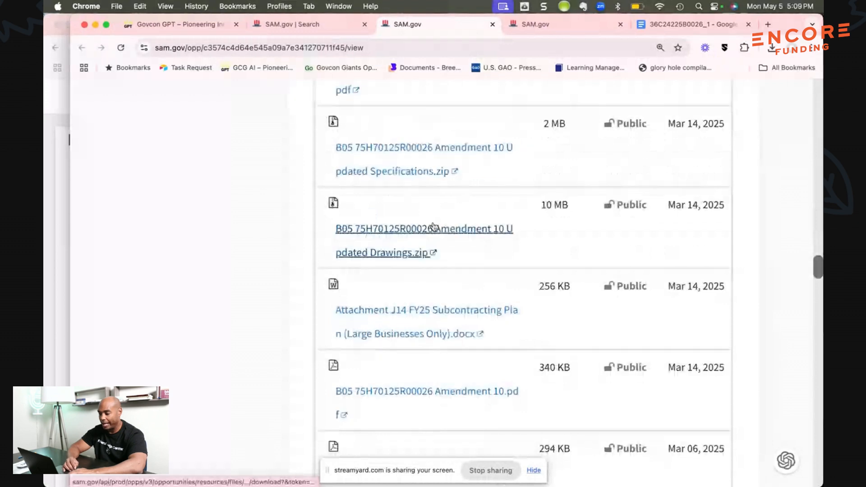
pyautogui.scroll(-3)
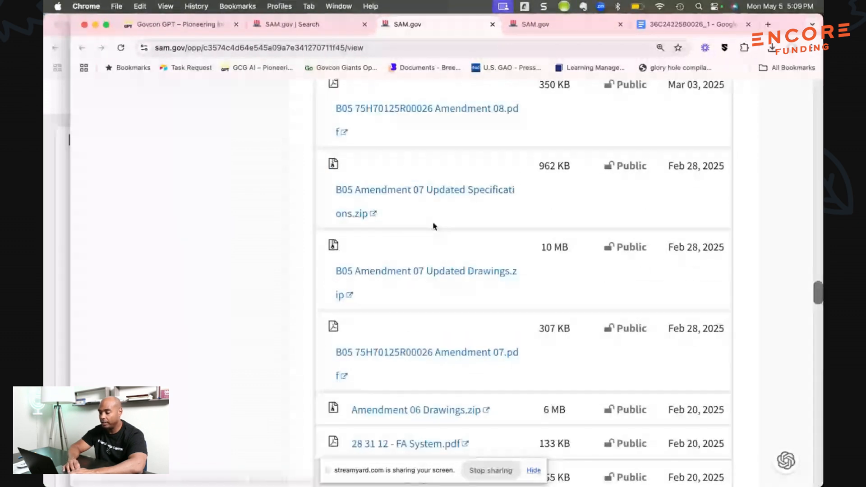
pyautogui.scroll(-3)
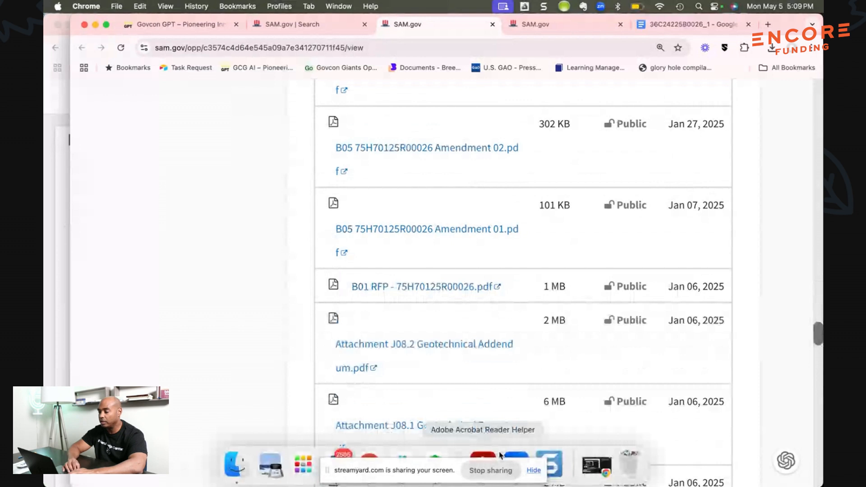
# View the Pueblo Pintado RFP cover page in Adobe Acrobat Reader
pyautogui.click(424, 287)
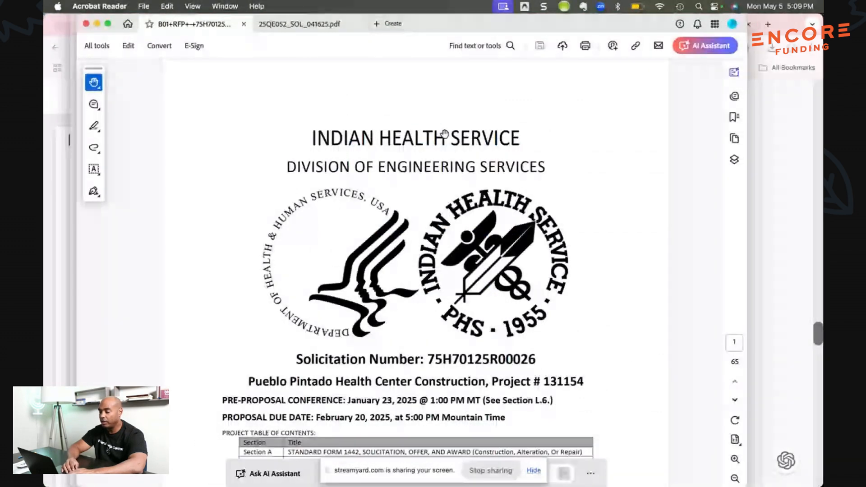
pyautogui.scroll(-3)
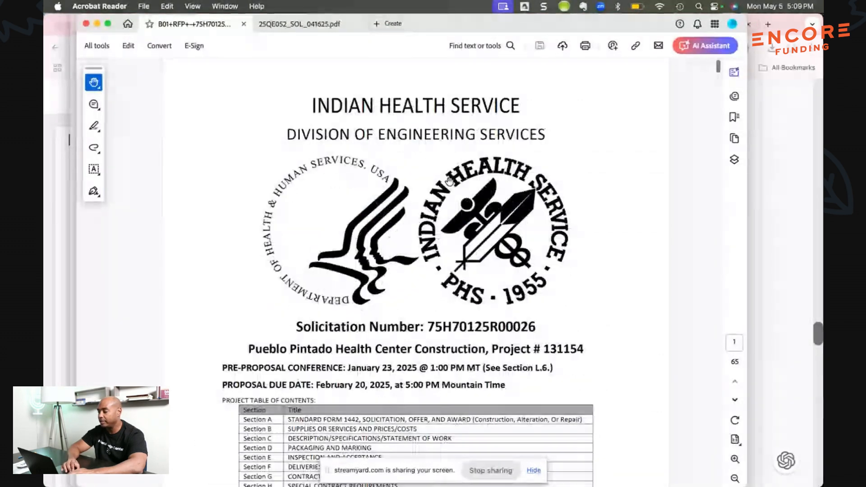
pyautogui.scroll(-3)
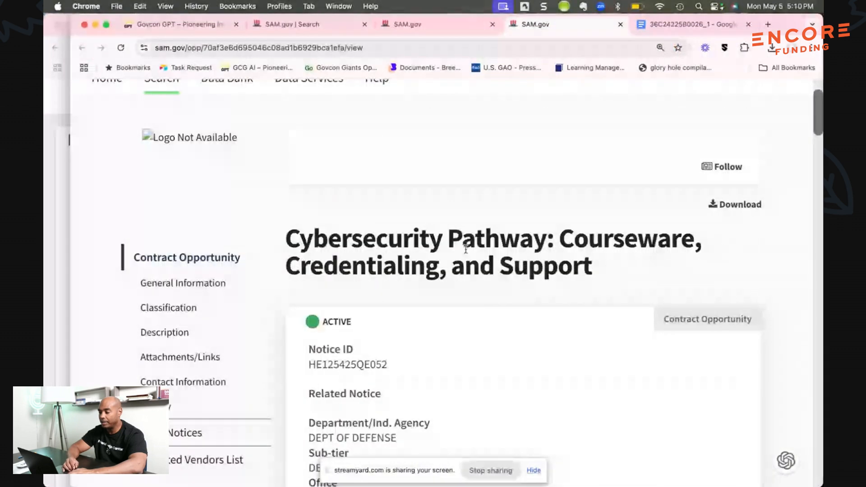
# Review the Cybersecurity Pathway notice's description and attachments, then return to GovCon GPT
pyautogui.scroll(-3)
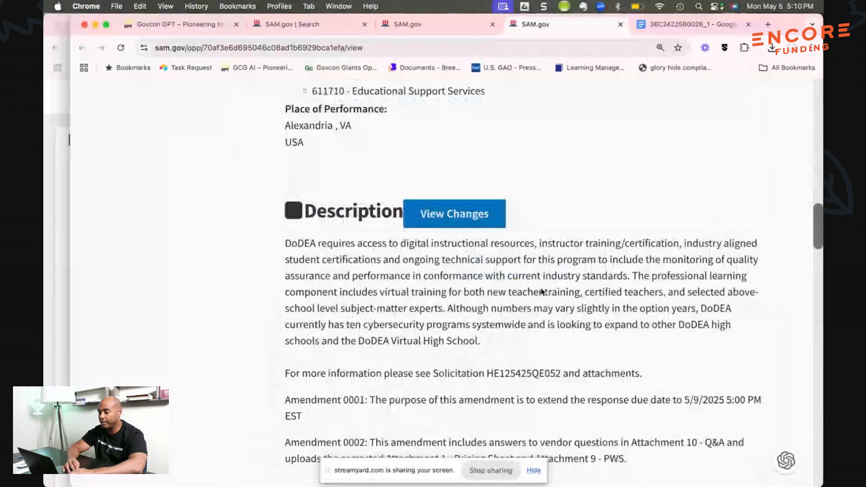
pyautogui.scroll(-3)
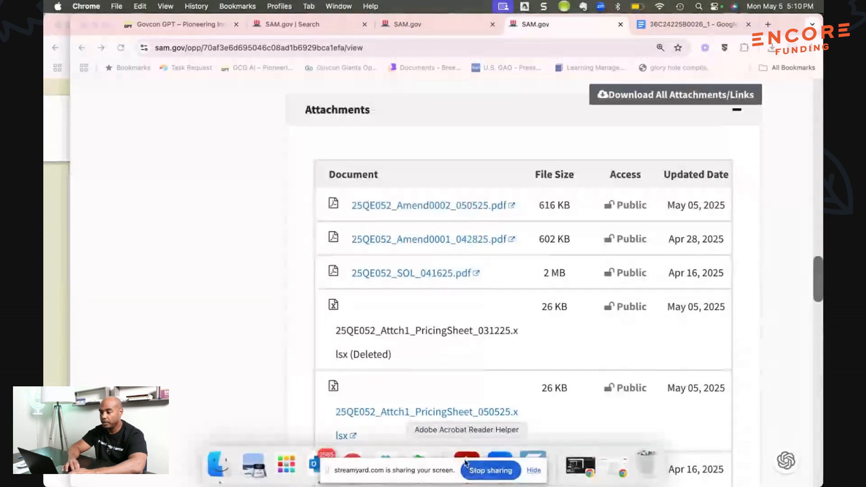
pyautogui.click(411, 273)
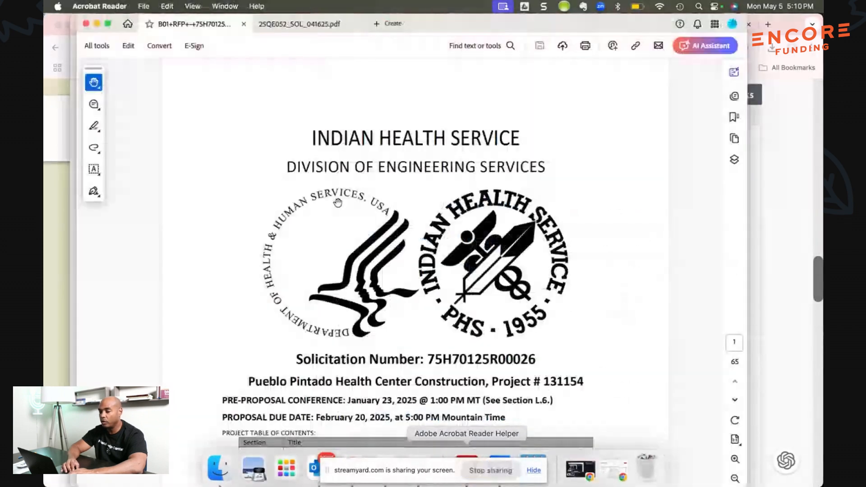
pyautogui.click(299, 24)
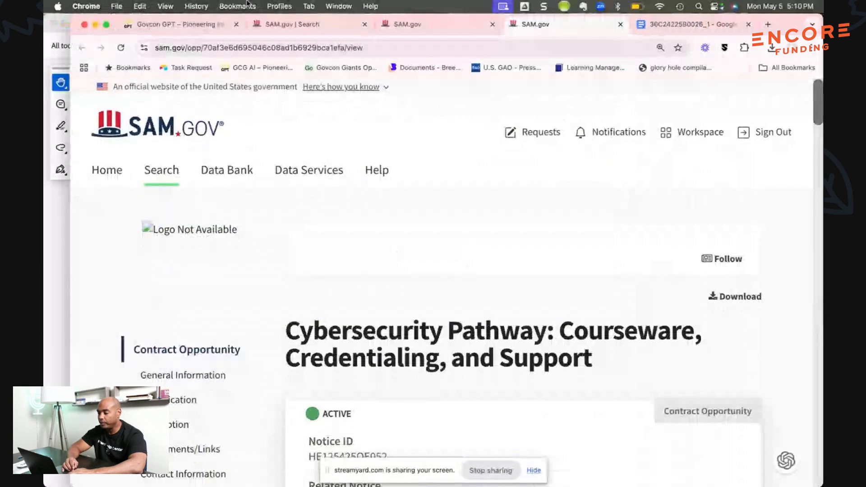
pyautogui.click(177, 24)
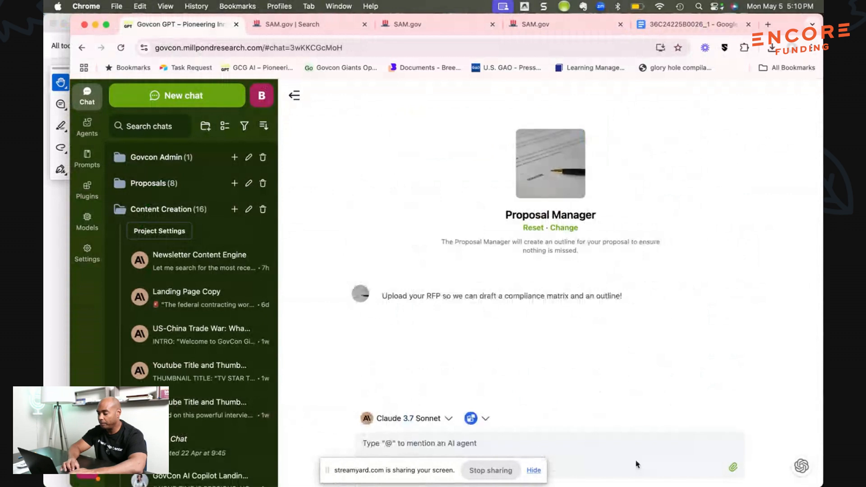
pyautogui.moveTo(734, 470)
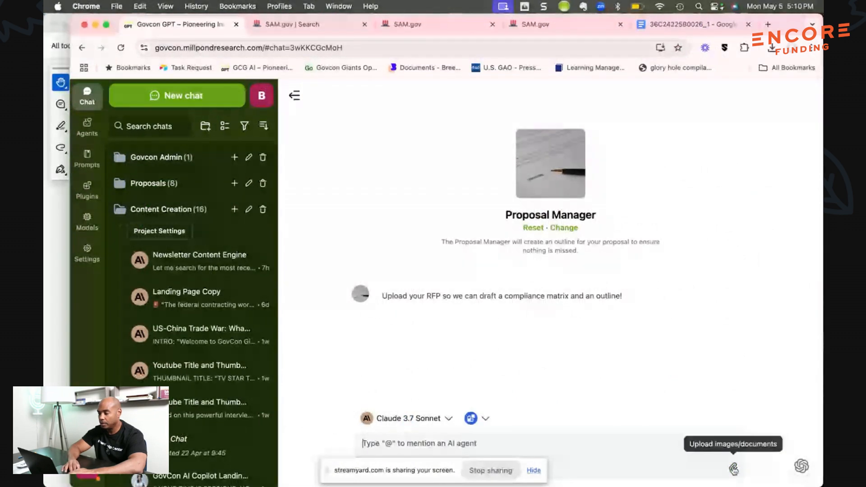
# Attach 25QE052_SOL_041625.pdf from DEMO Content and send it to Proposal Manager
pyautogui.click(734, 469)
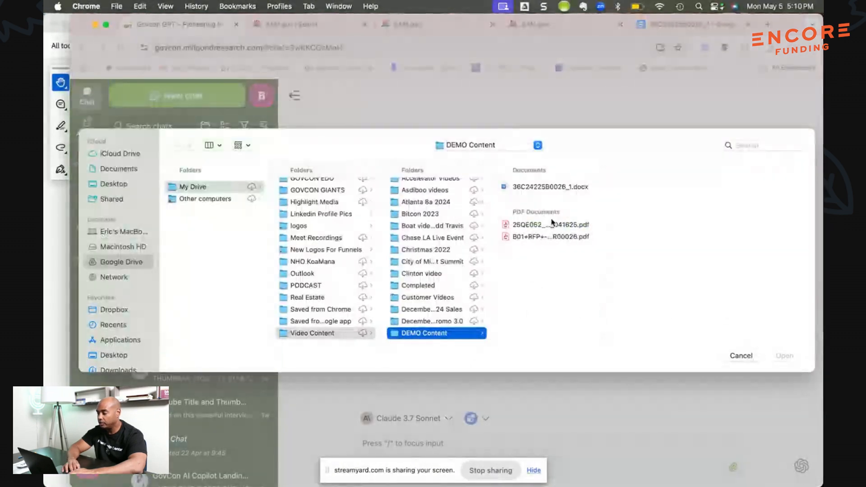
pyautogui.click(549, 225)
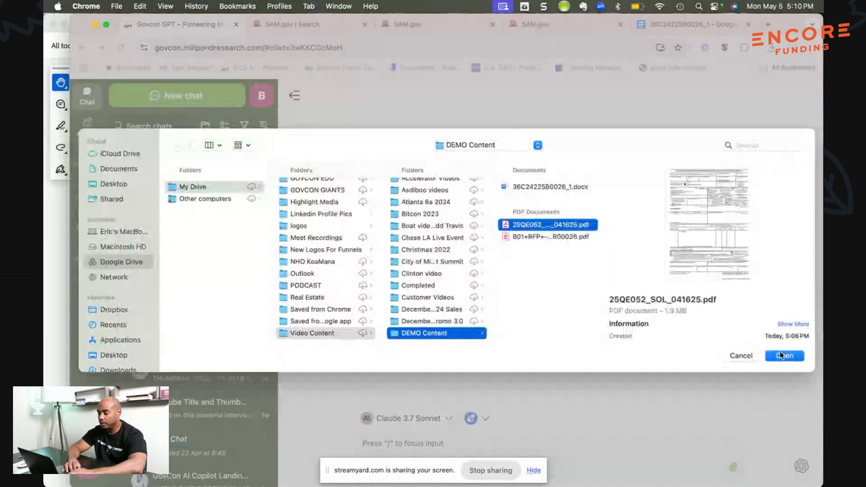
pyautogui.click(785, 355)
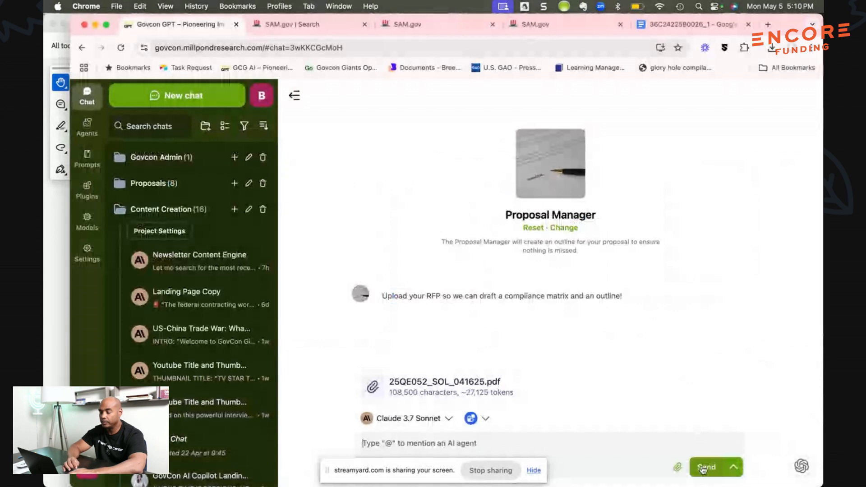
pyautogui.click(706, 467)
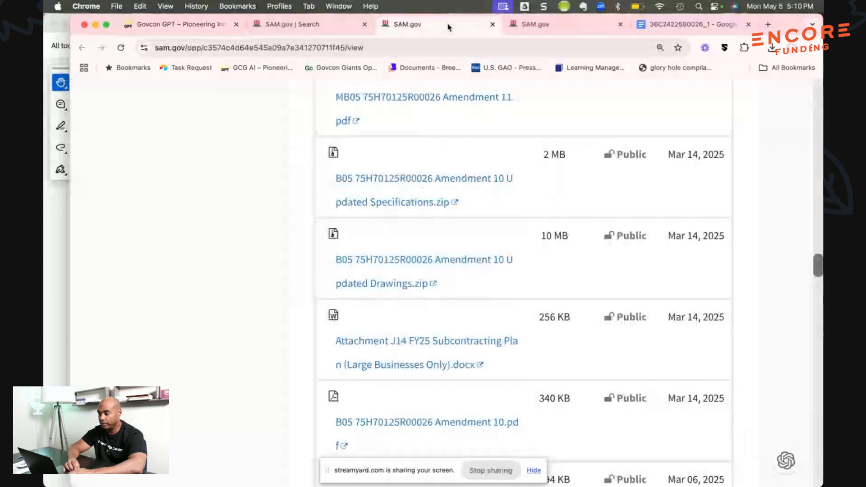
# Scroll both SAM.gov opportunities' attachment lists to compare their documents
pyautogui.scroll(-3)
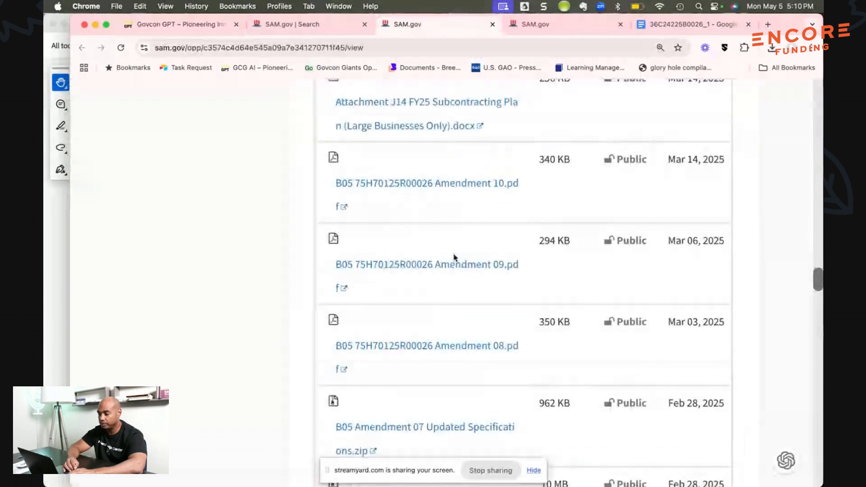
pyautogui.scroll(-3)
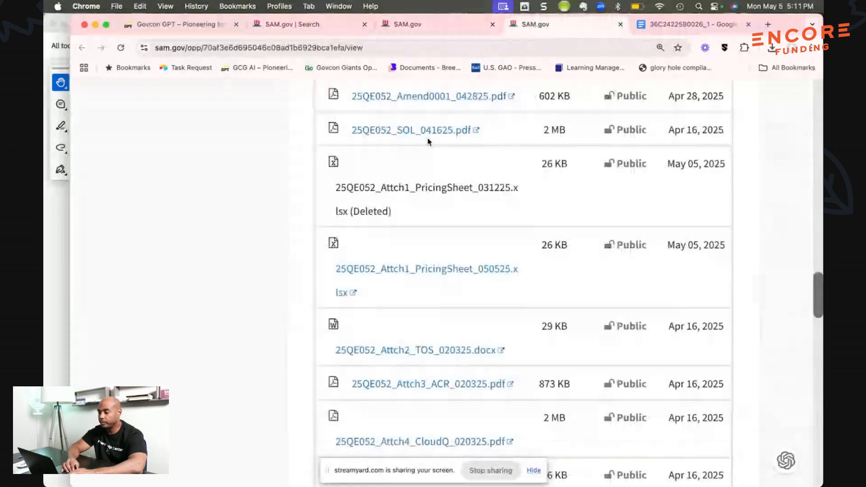
pyautogui.scroll(3)
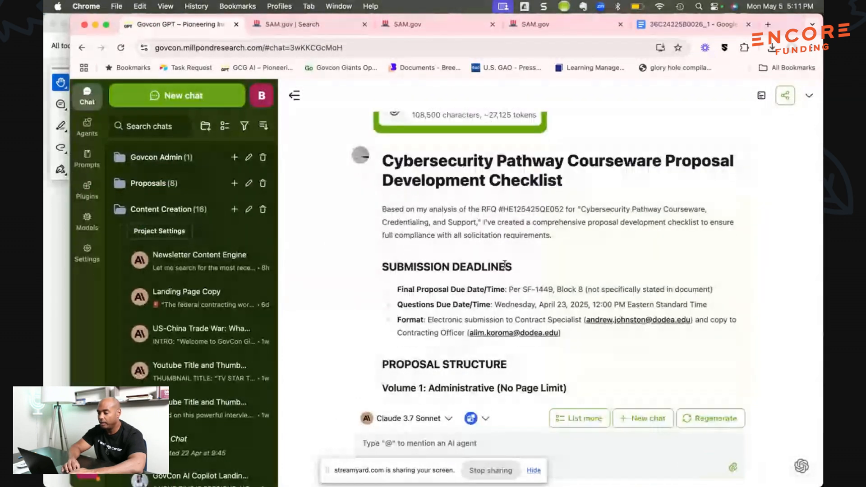
pyautogui.scroll(-3)
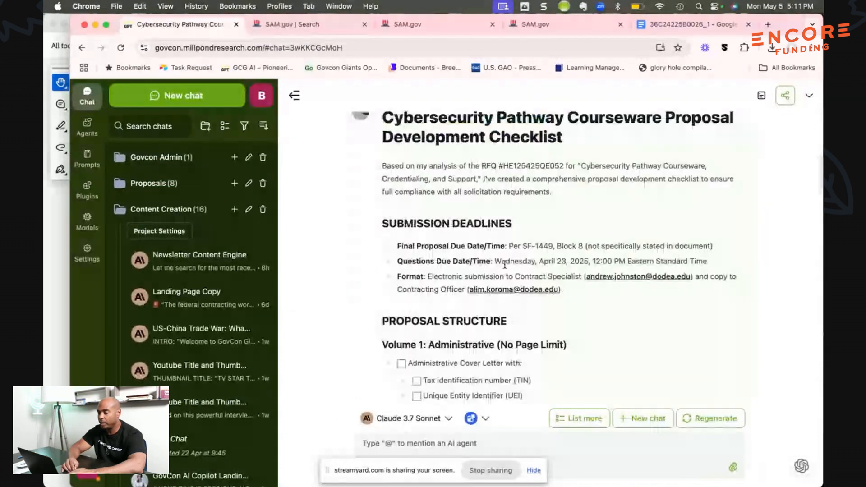
pyautogui.scroll(-3)
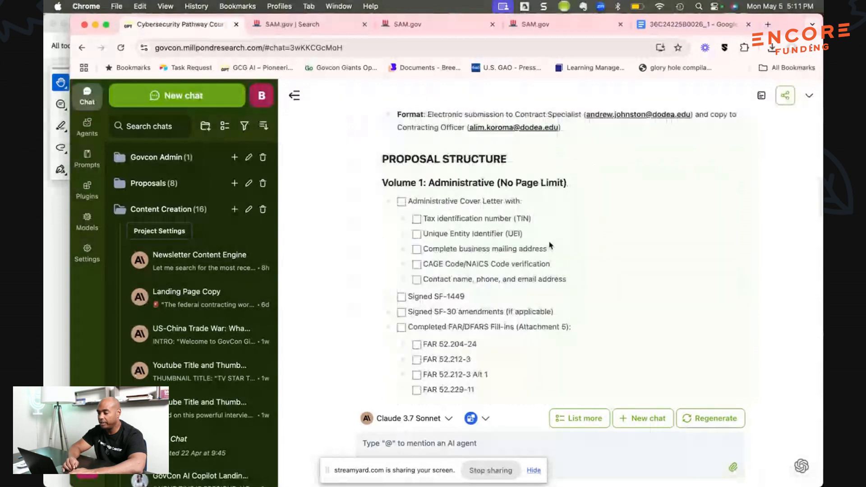
pyautogui.scroll(-3)
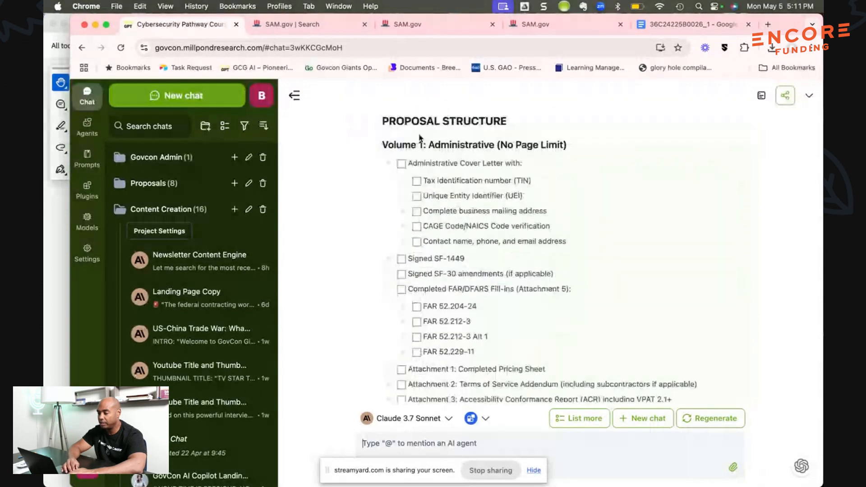
pyautogui.scroll(-3)
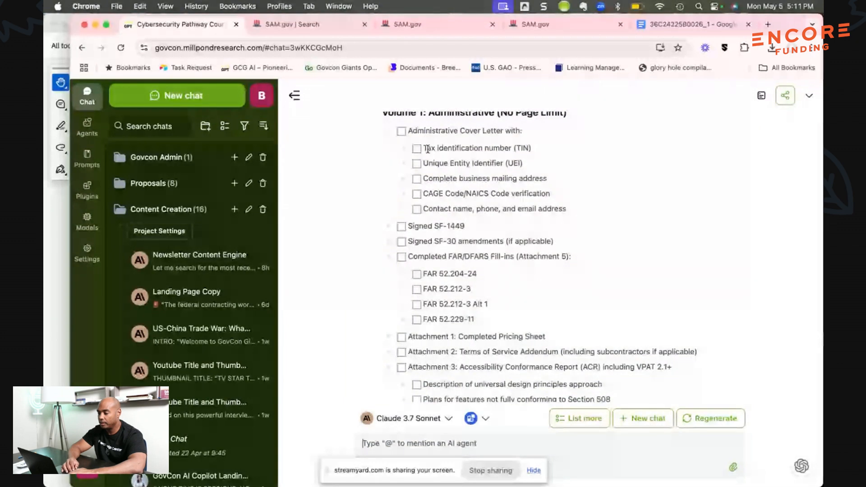
pyautogui.scroll(-3)
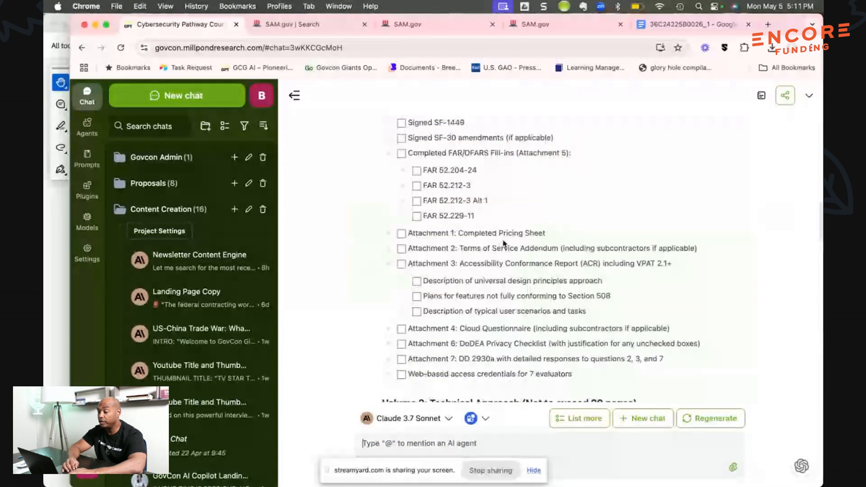
pyautogui.scroll(-3)
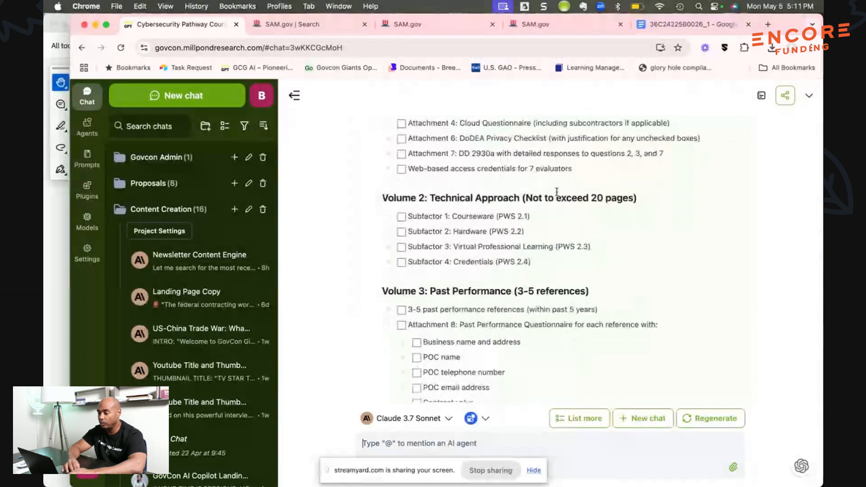
pyautogui.scroll(-3)
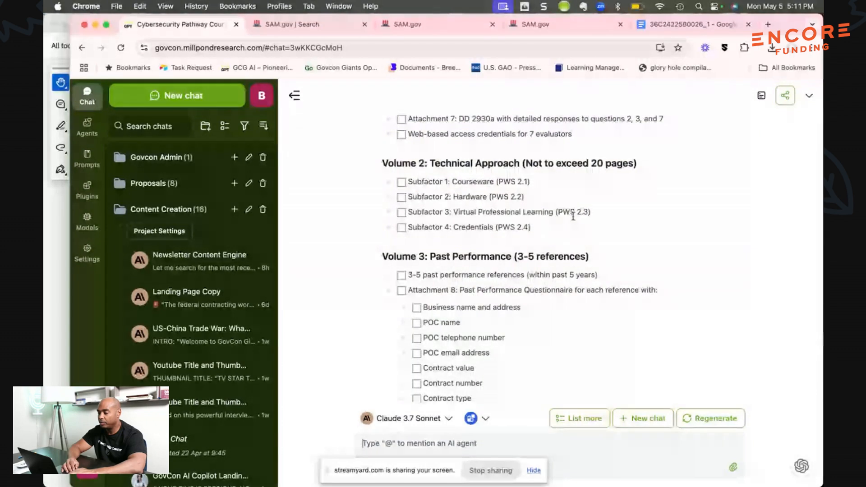
pyautogui.scroll(-3)
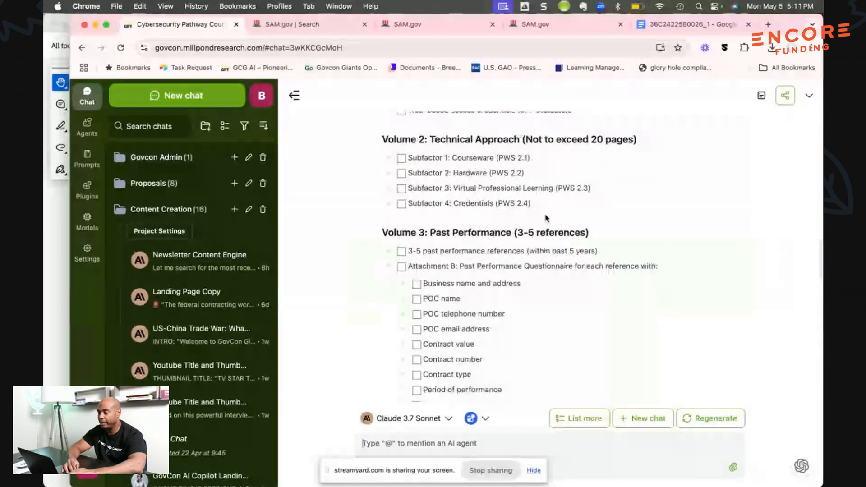
pyautogui.scroll(-3)
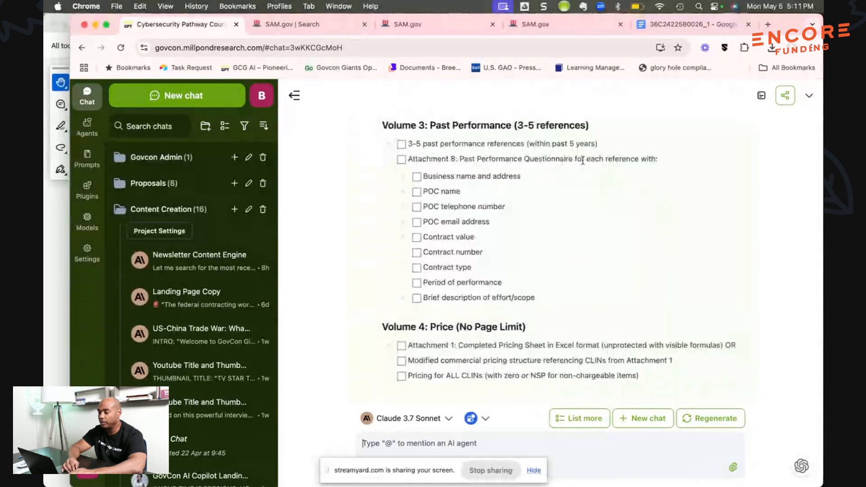
pyautogui.moveTo(500, 270)
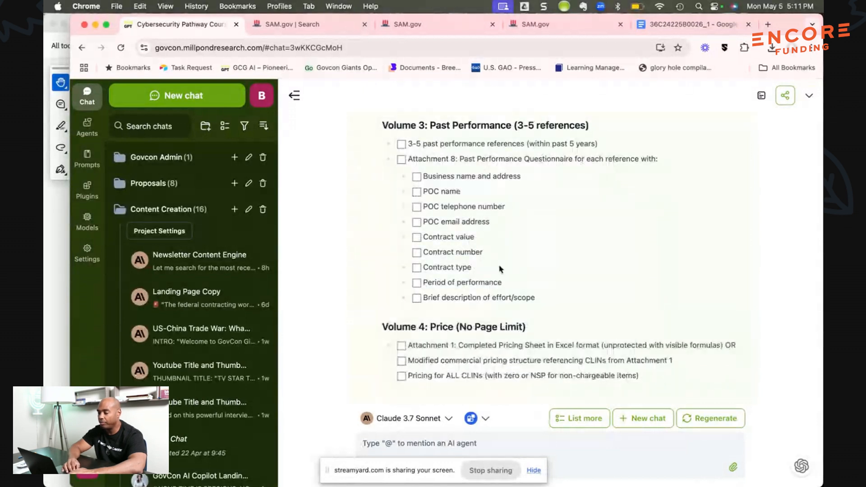
pyautogui.scroll(-3)
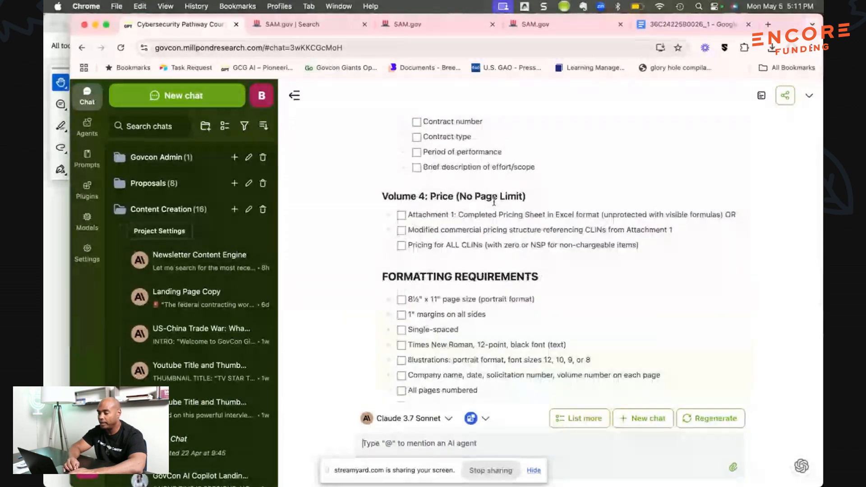
pyautogui.scroll(-3)
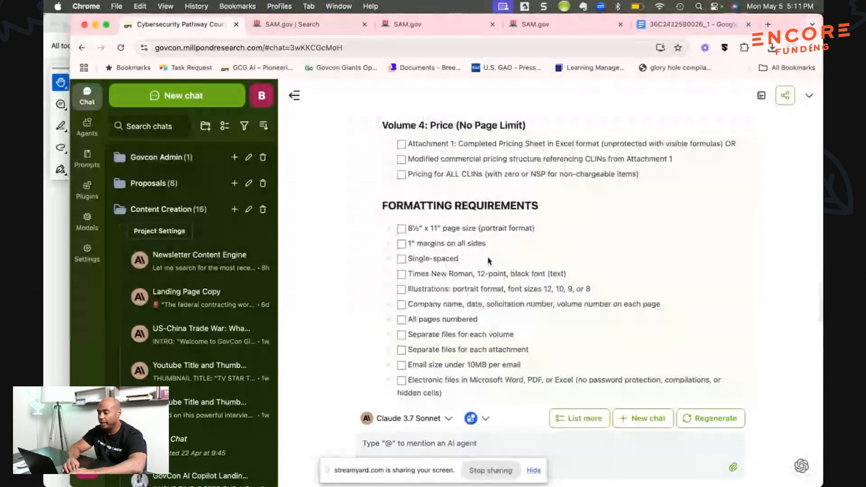
pyautogui.scroll(-3)
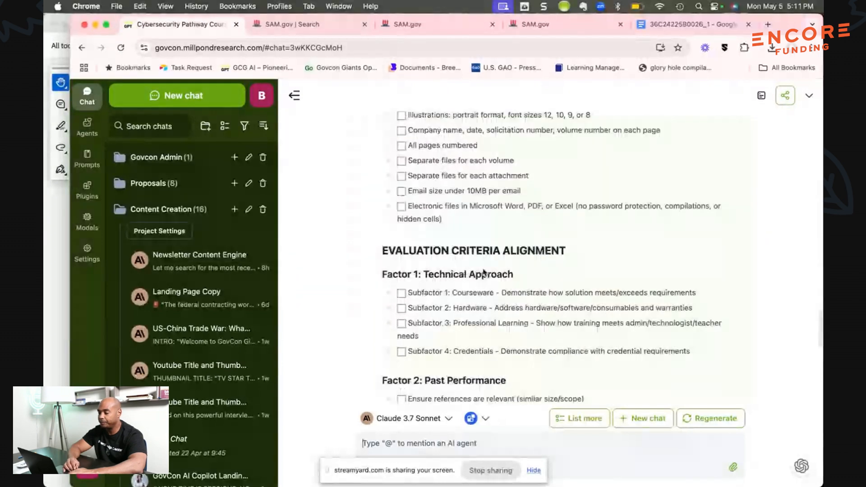
pyautogui.scroll(-3)
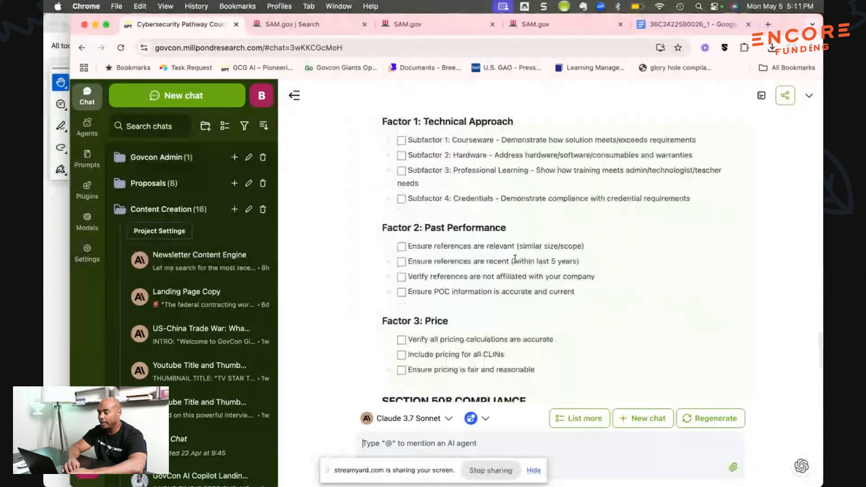
pyautogui.scroll(-3)
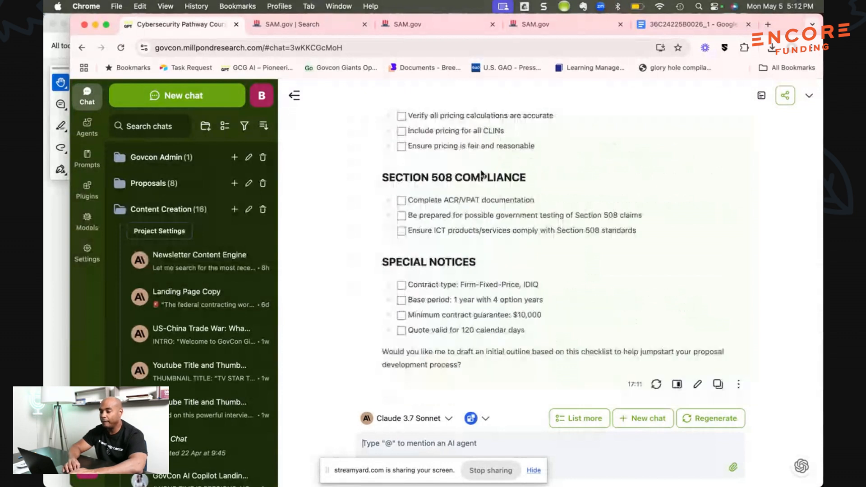
pyautogui.moveTo(509, 293)
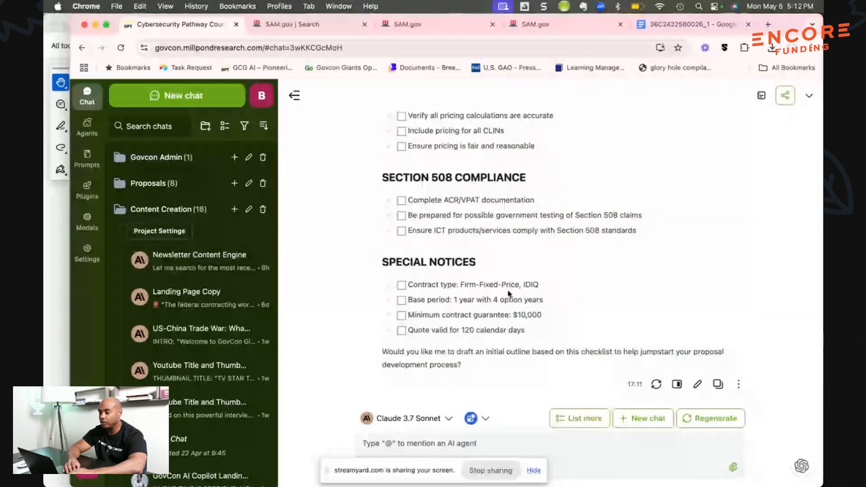
pyautogui.scroll(-3)
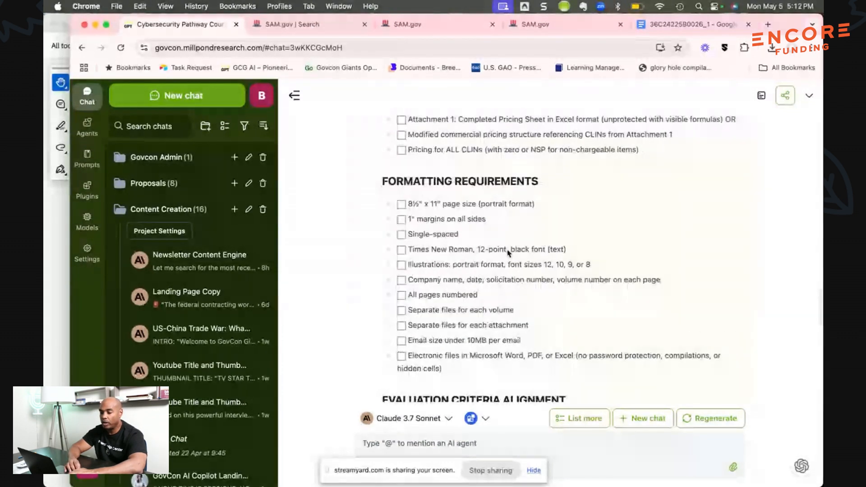
pyautogui.scroll(-3)
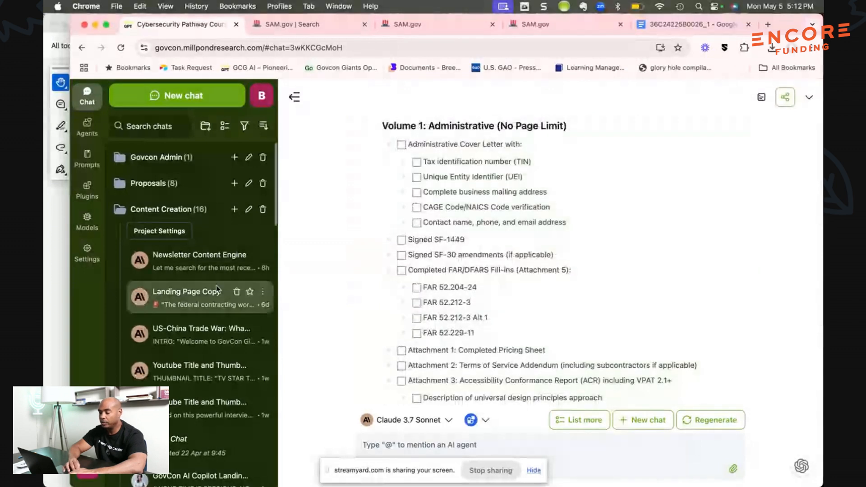
# Start a new chat using the Proposal Manager agent
pyautogui.click(177, 95)
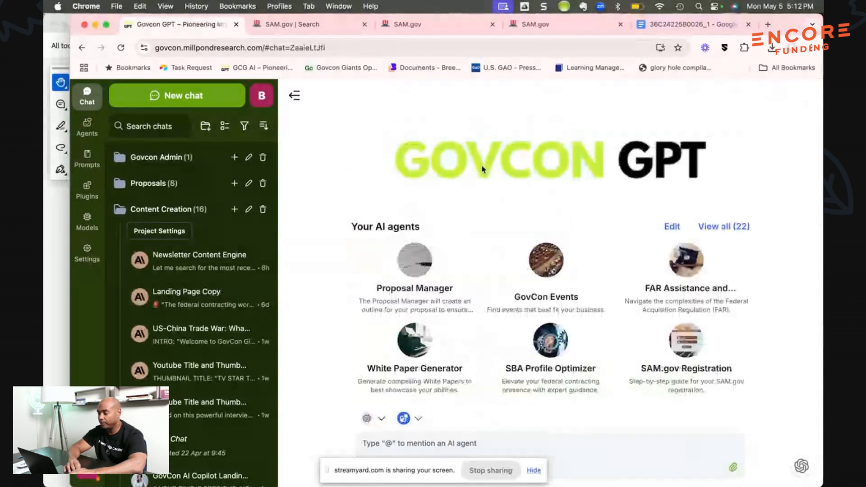
pyautogui.click(413, 260)
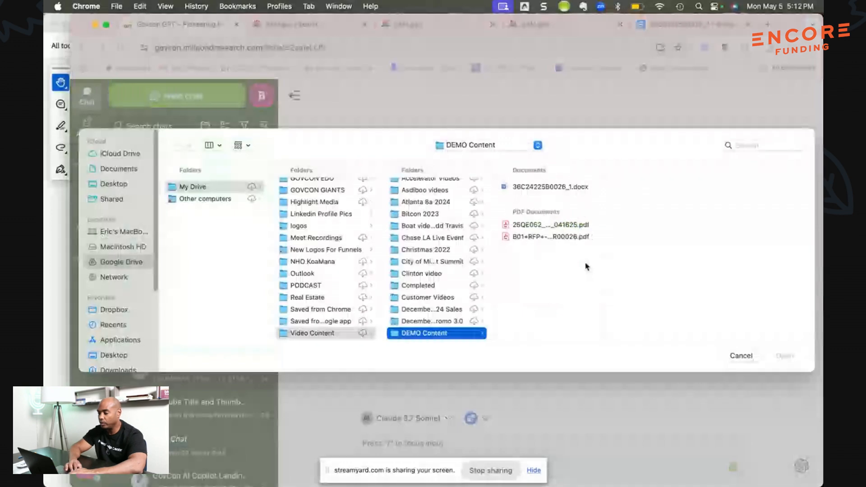
# Attach B01+RFP+-+75H70125R00026.pdf and send it to Proposal Manager
pyautogui.click(546, 237)
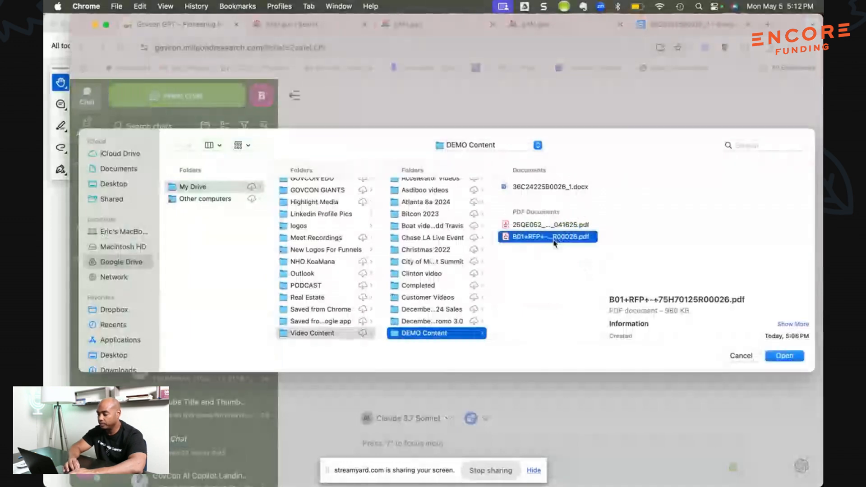
pyautogui.click(784, 355)
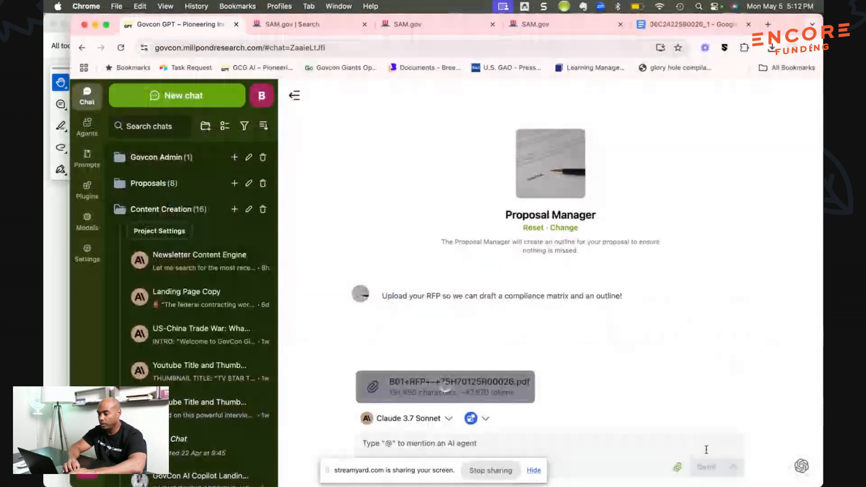
pyautogui.click(707, 467)
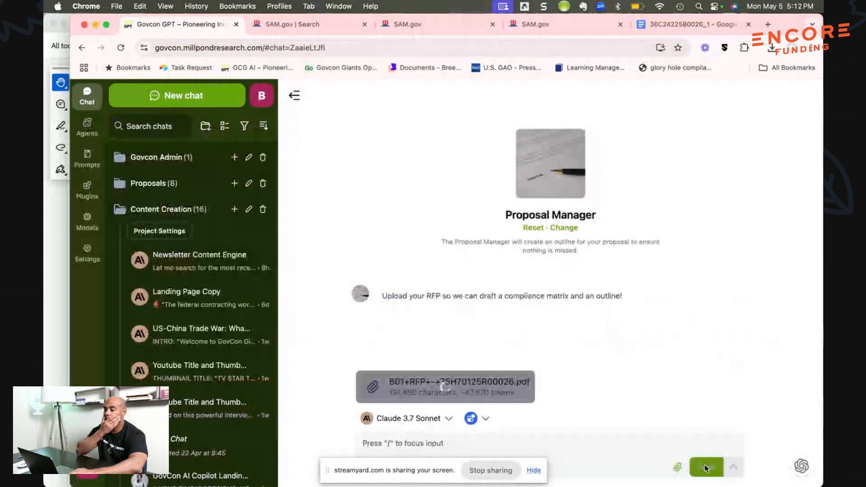
pyautogui.click(707, 467)
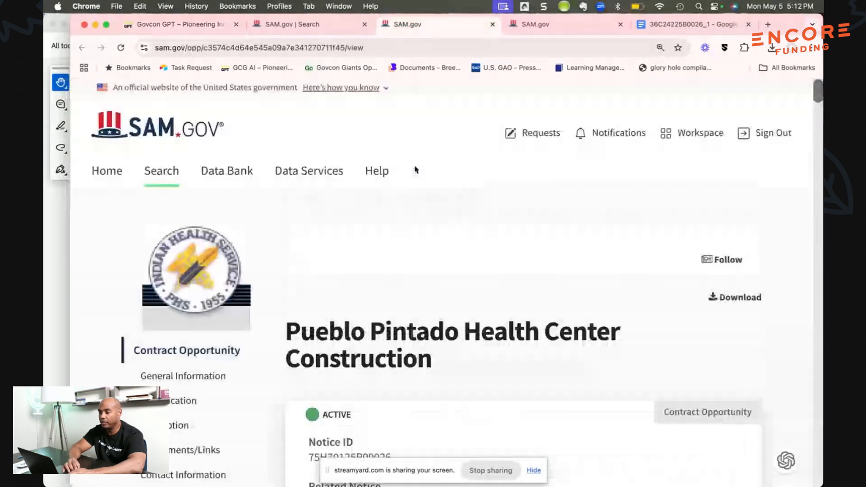
# Scroll the results past Pueblo Pintado and Cybersecurity Pathway to the Indoor Small Arms Range project
pyautogui.scroll(-3)
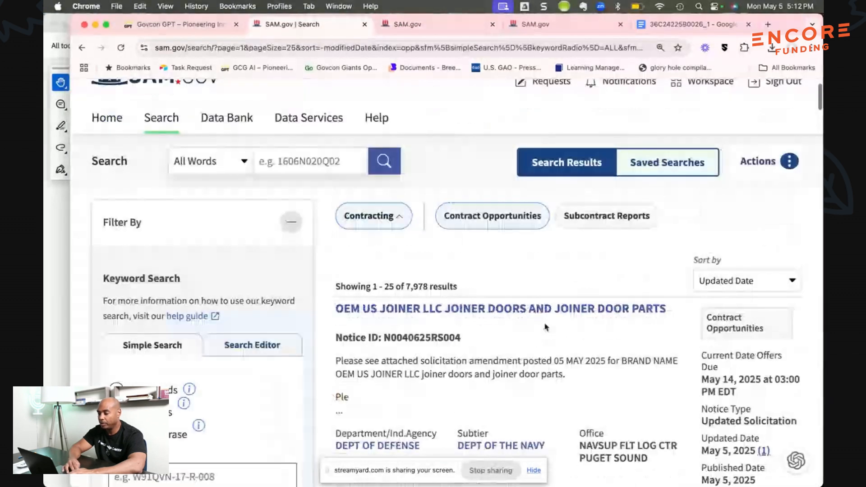
pyautogui.scroll(-3)
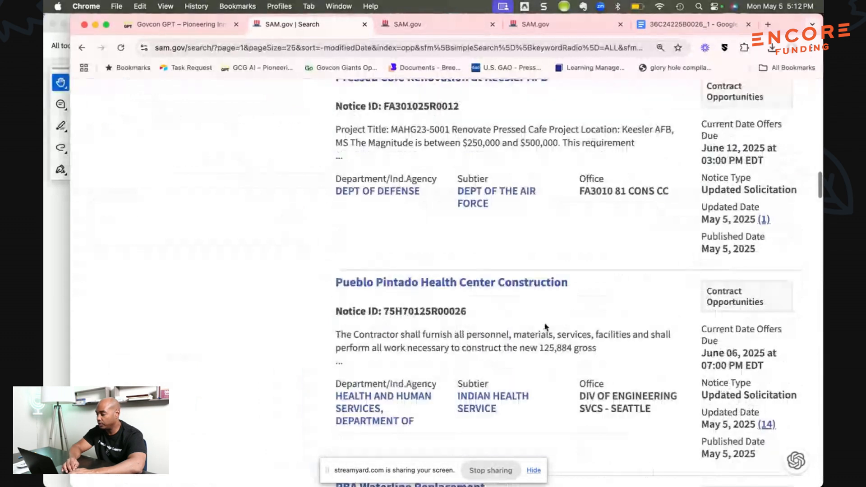
pyautogui.scroll(-3)
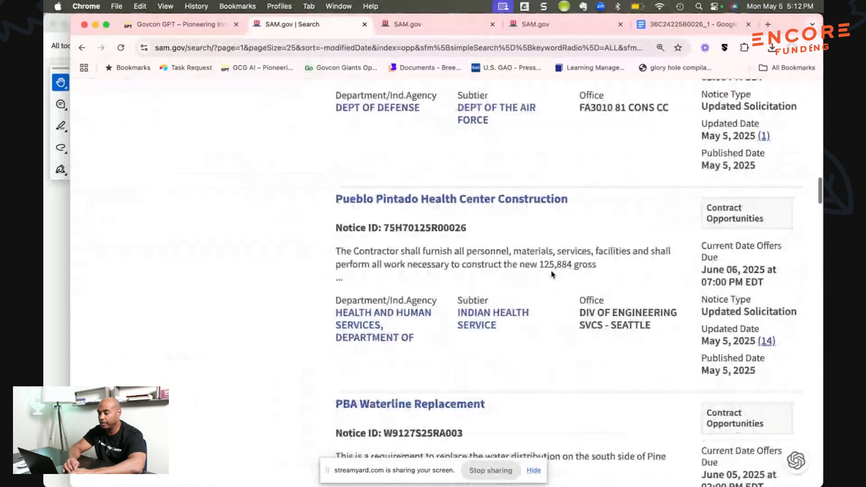
pyautogui.scroll(-3)
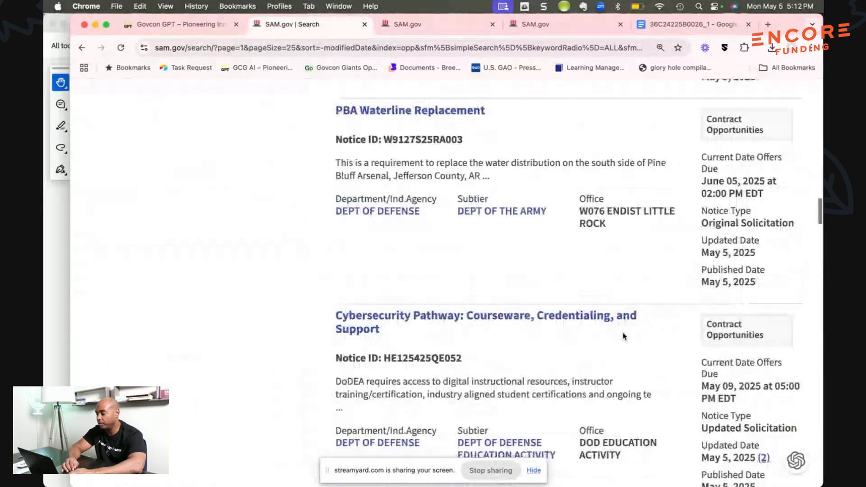
pyautogui.scroll(-3)
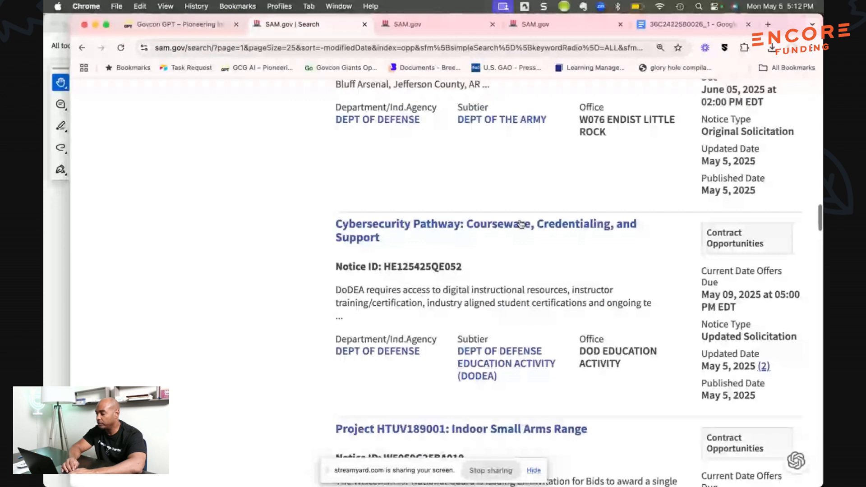
pyautogui.scroll(-3)
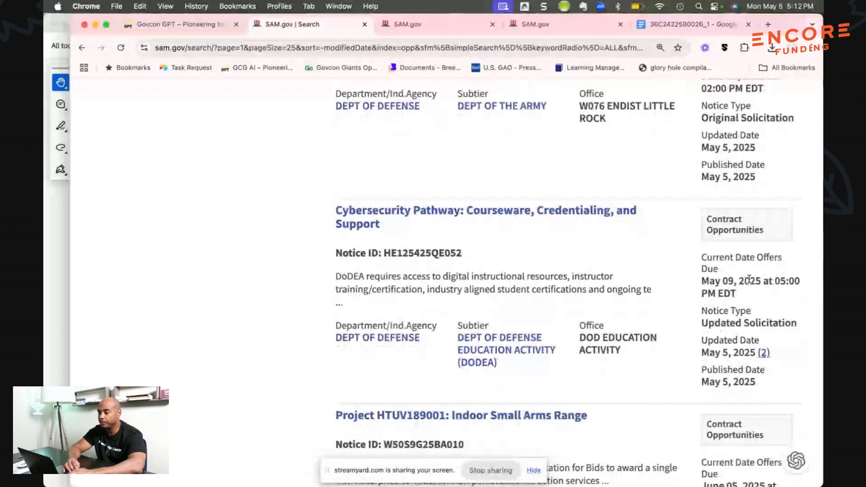
pyautogui.scroll(-3)
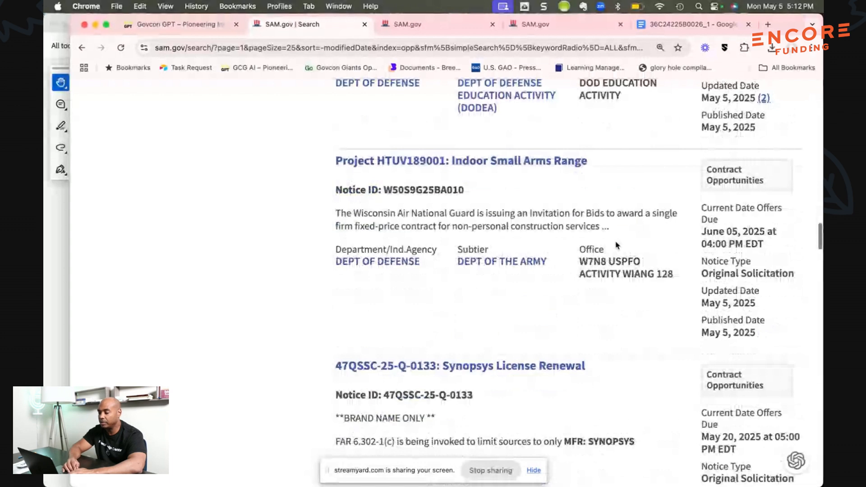
# Scroll the Pueblo Pintado analysis from submission overview down to the Critical Deadlines table
pyautogui.click(171, 24)
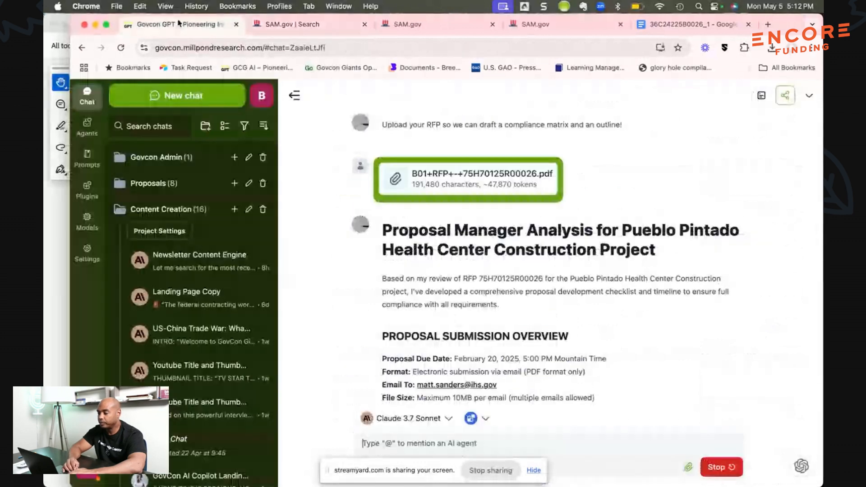
pyautogui.scroll(-3)
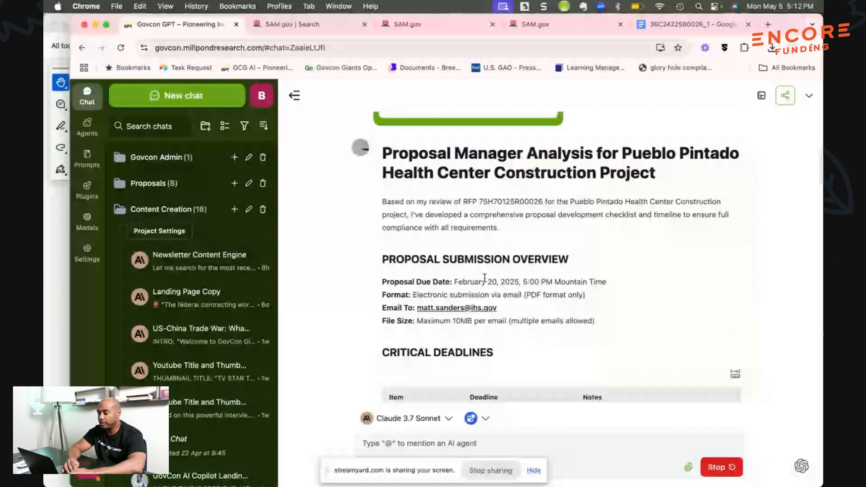
pyautogui.scroll(-3)
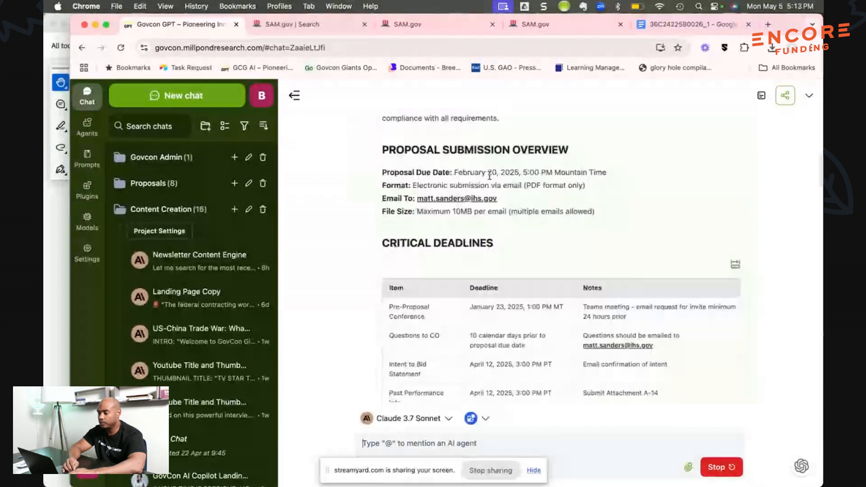
pyautogui.moveTo(535, 236)
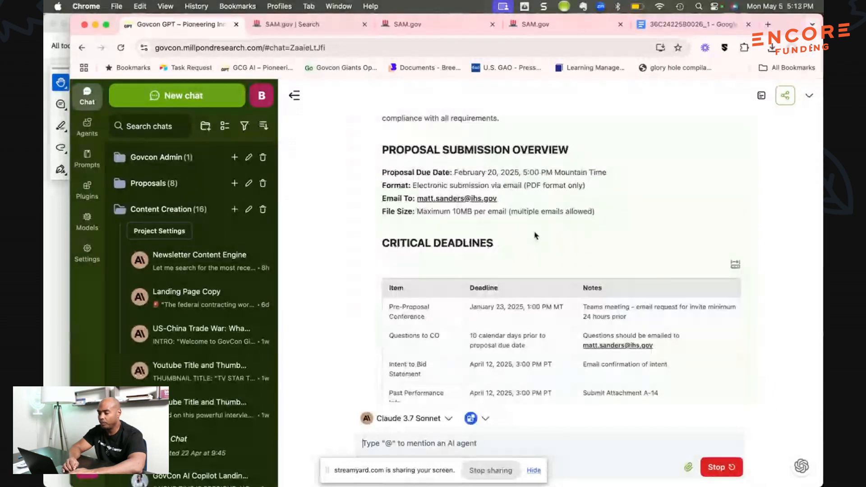
pyautogui.scroll(-3)
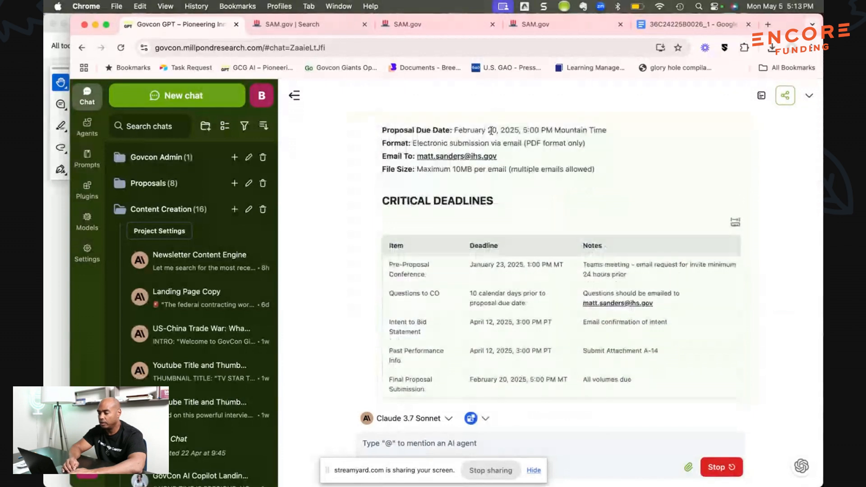
pyautogui.scroll(-3)
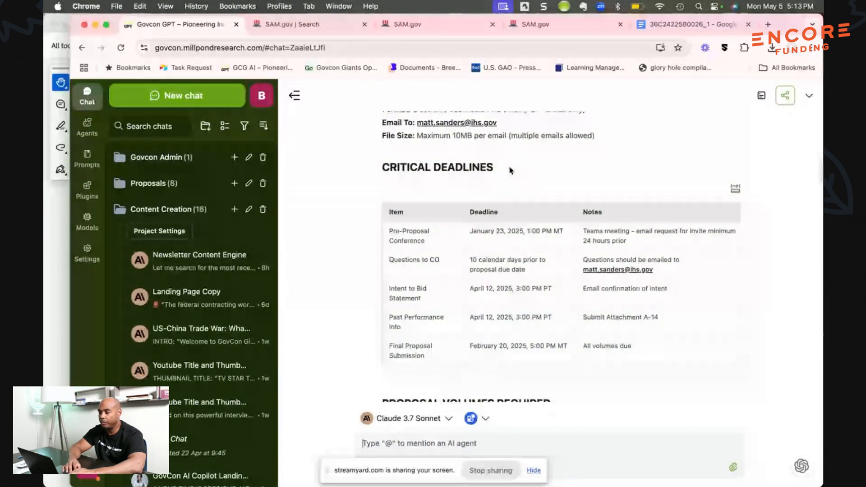
pyautogui.scroll(-3)
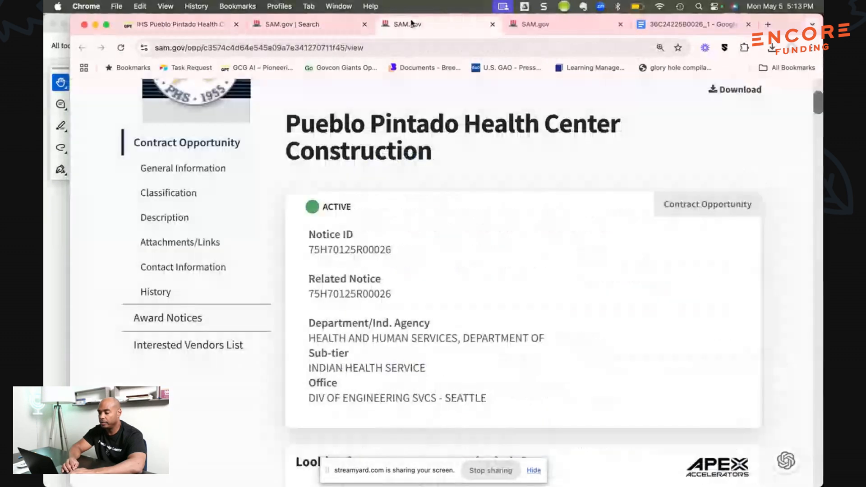
# Read the Pueblo Pintado page's dates, description and Amendment 12 reopening note, then return to GovCon GPT
pyautogui.scroll(-3)
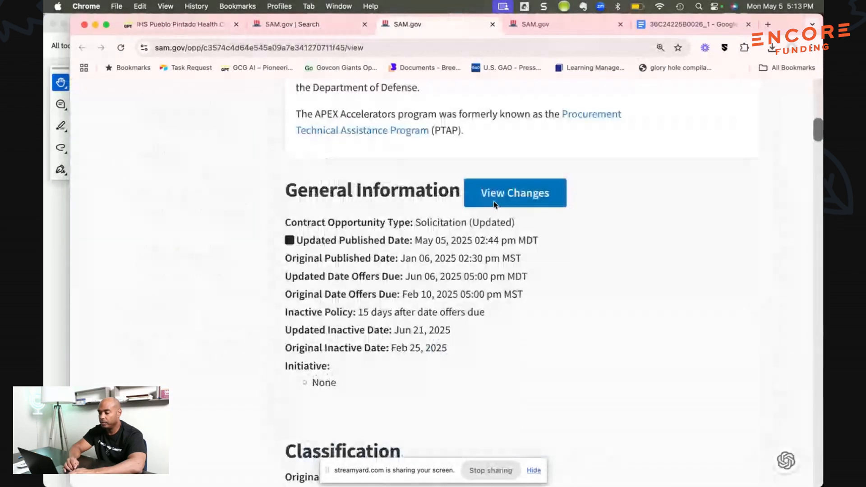
pyautogui.scroll(-3)
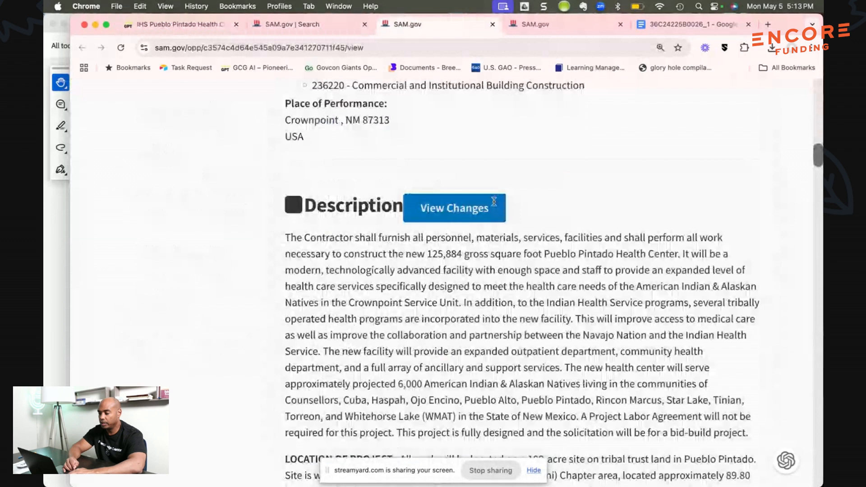
pyautogui.scroll(-3)
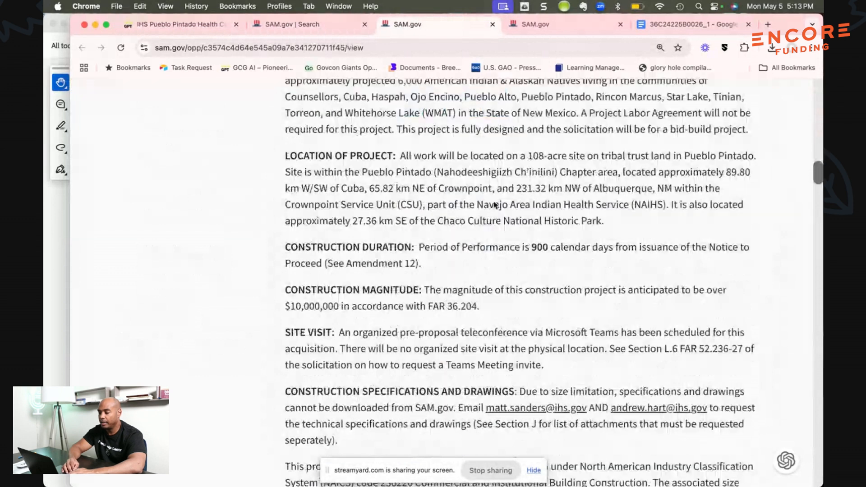
pyautogui.scroll(-3)
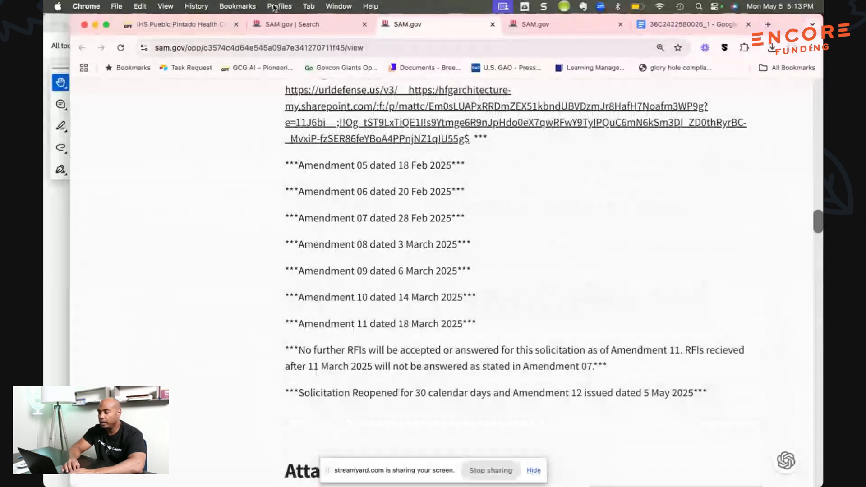
pyautogui.click(177, 24)
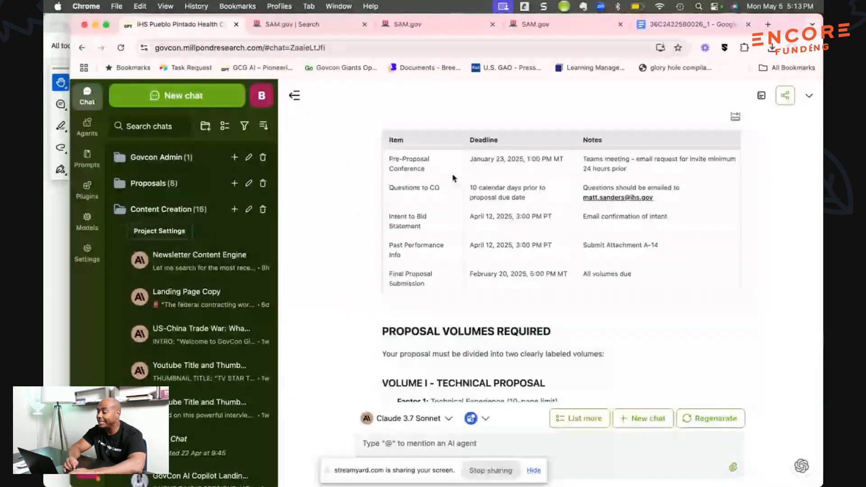
pyautogui.scroll(-3)
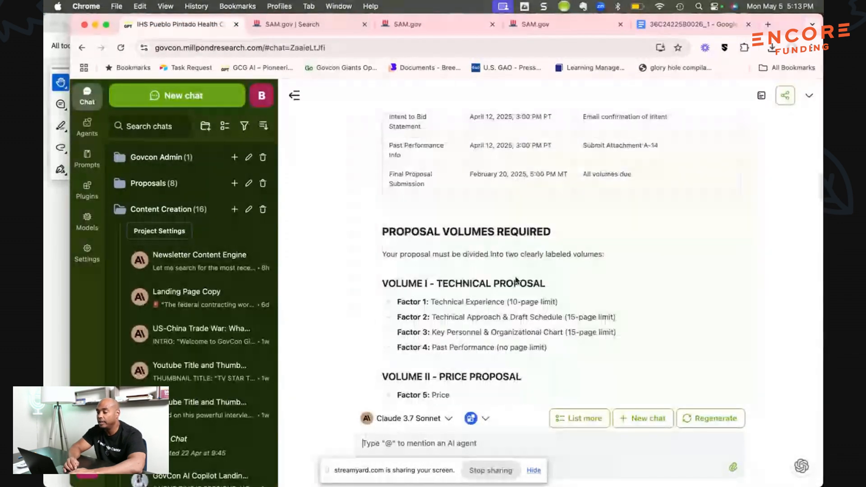
pyautogui.scroll(-3)
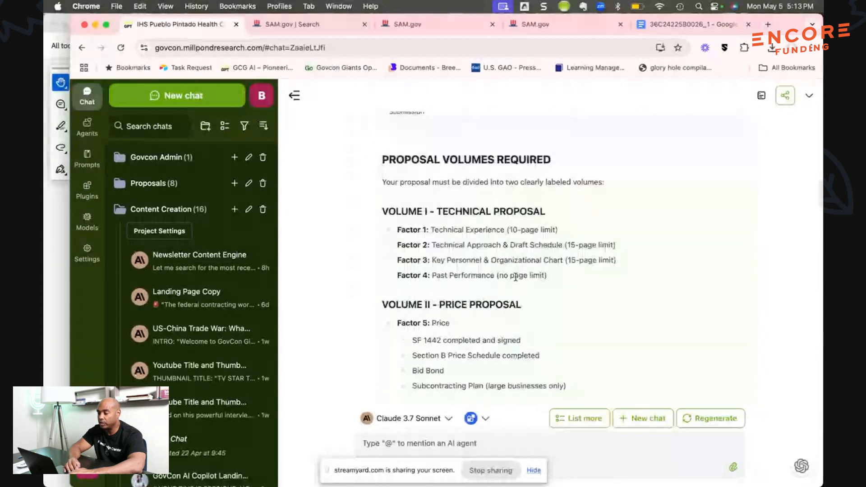
pyautogui.scroll(-3)
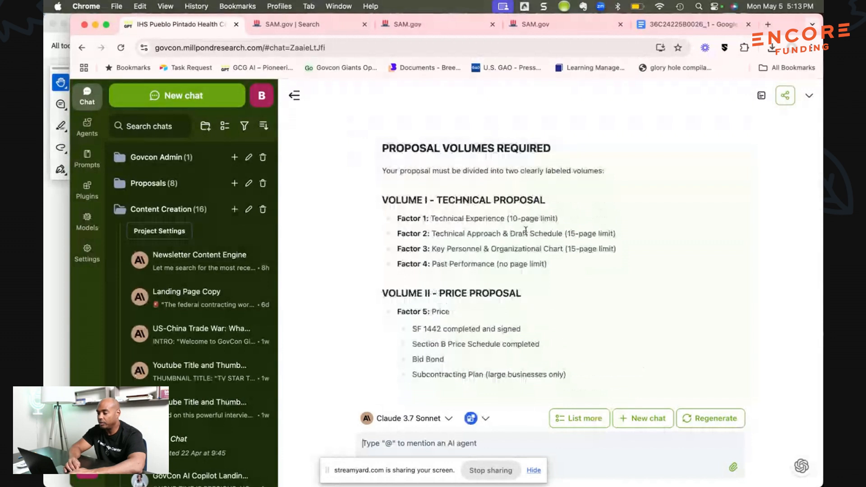
pyautogui.scroll(-3)
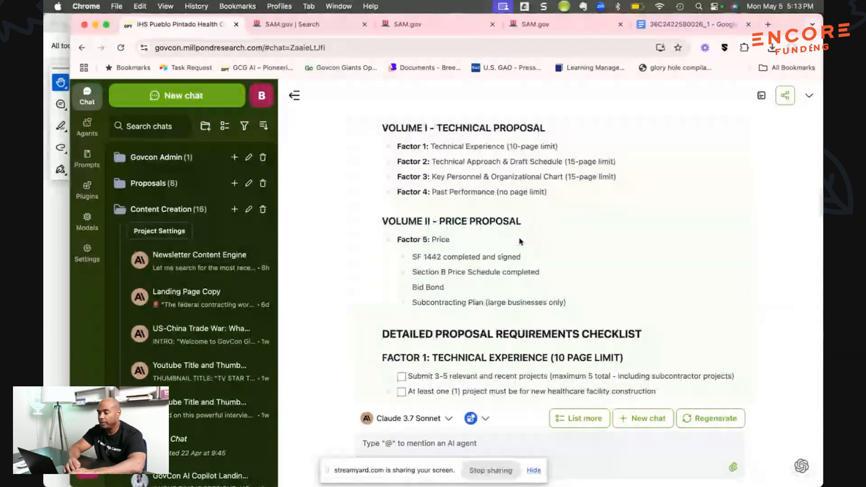
pyautogui.scroll(-3)
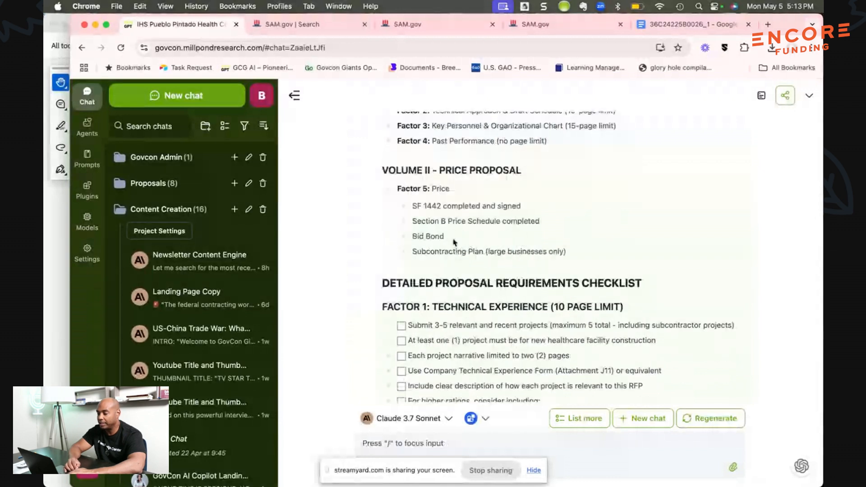
pyautogui.scroll(-3)
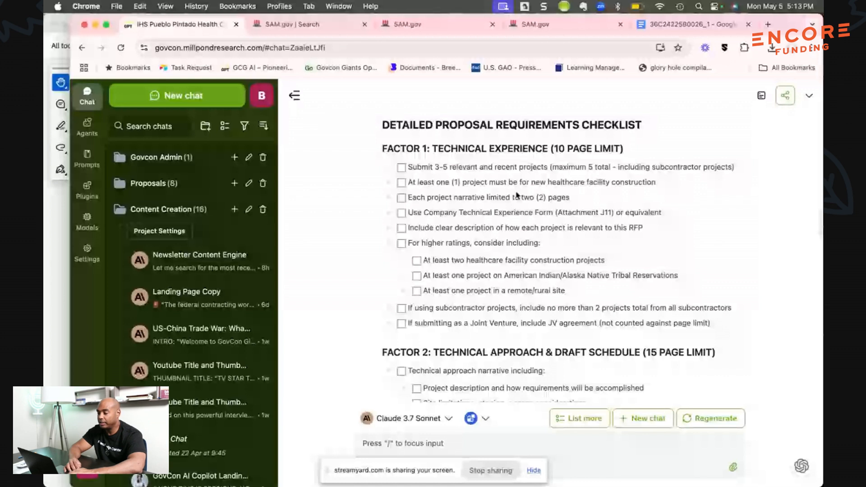
pyautogui.scroll(-3)
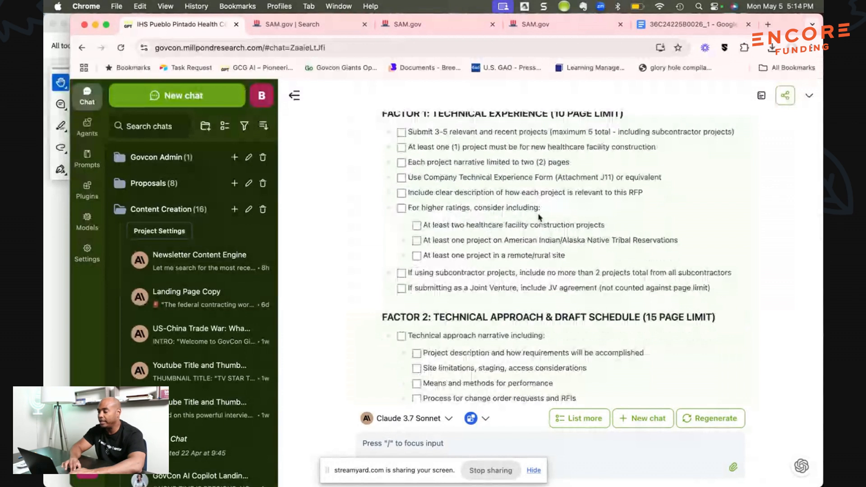
pyautogui.moveTo(524, 147); pyautogui.dragTo(655, 147)
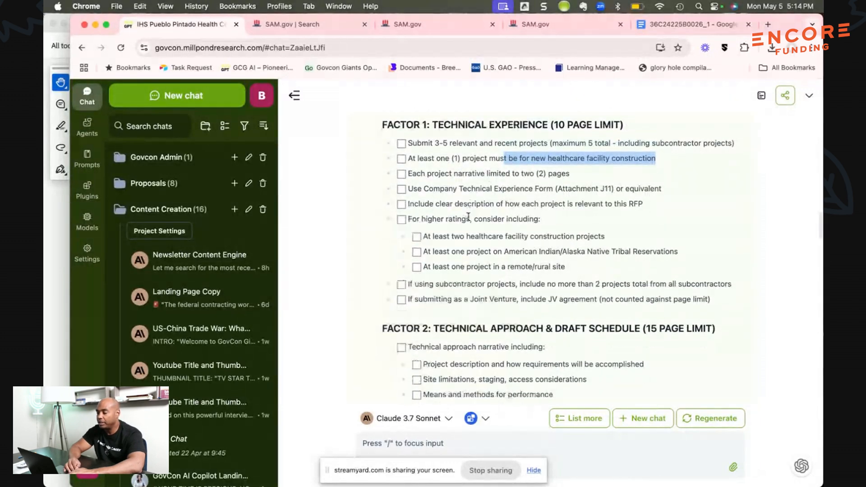
pyautogui.scroll(-3)
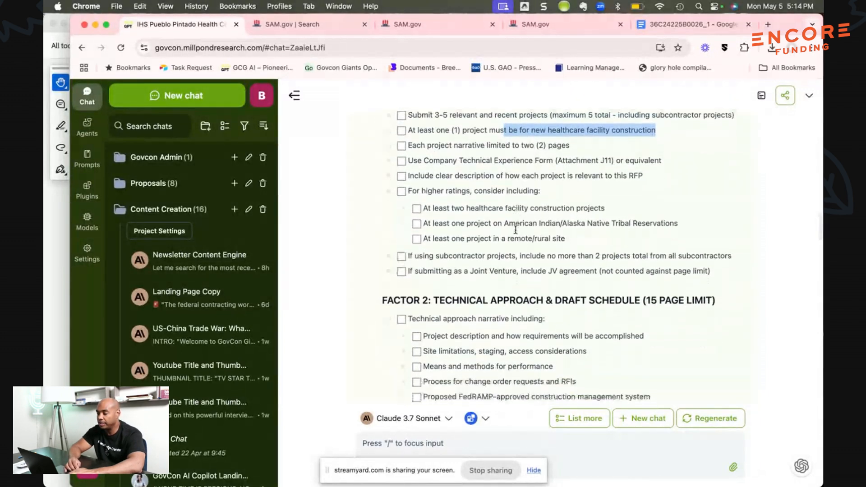
pyautogui.scroll(-3)
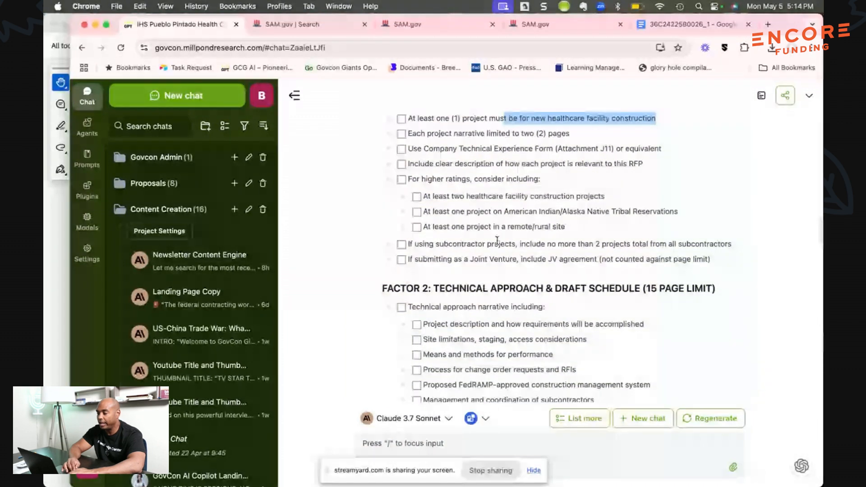
pyautogui.scroll(-3)
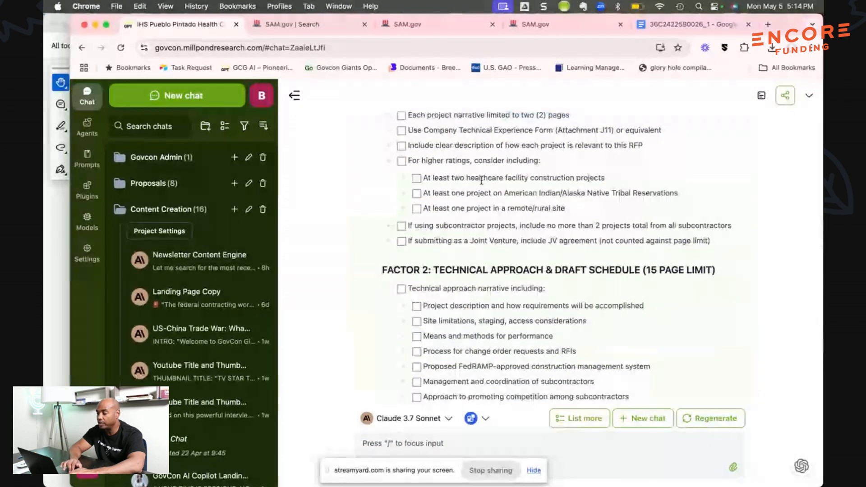
pyautogui.moveTo(452, 177); pyautogui.dragTo(602, 177)
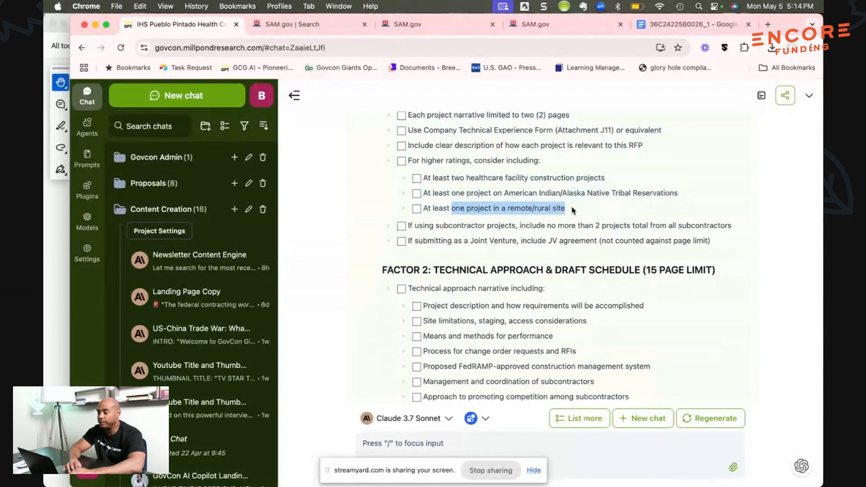
pyautogui.scroll(-3)
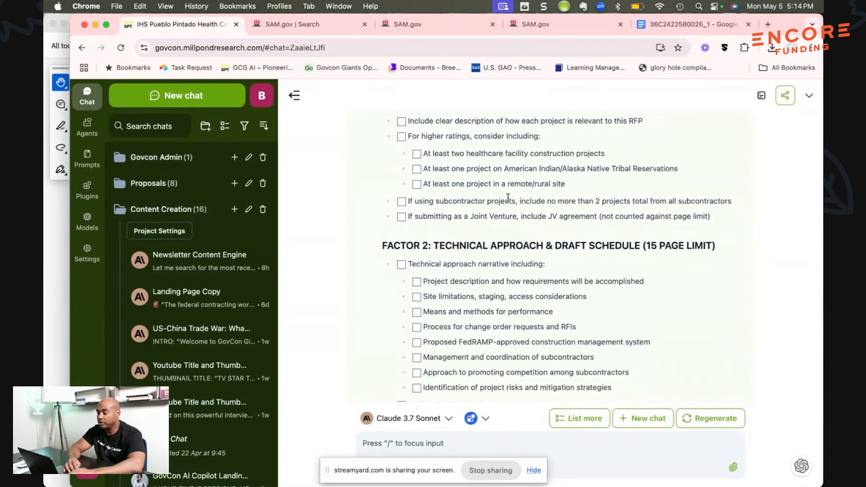
pyautogui.moveTo(528, 201); pyautogui.dragTo(713, 201)
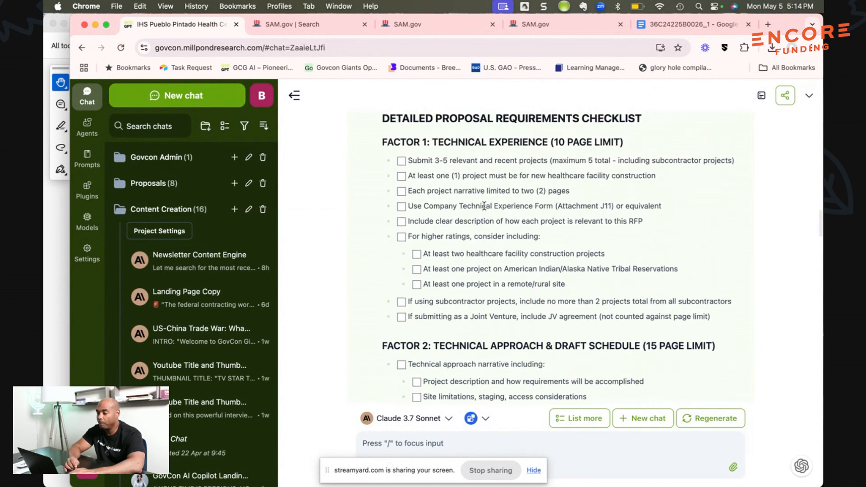
pyautogui.scroll(-3)
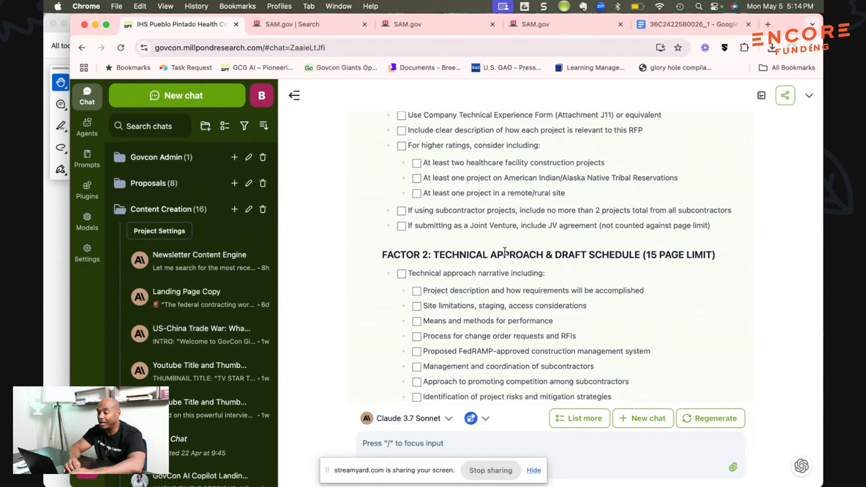
pyautogui.scroll(-3)
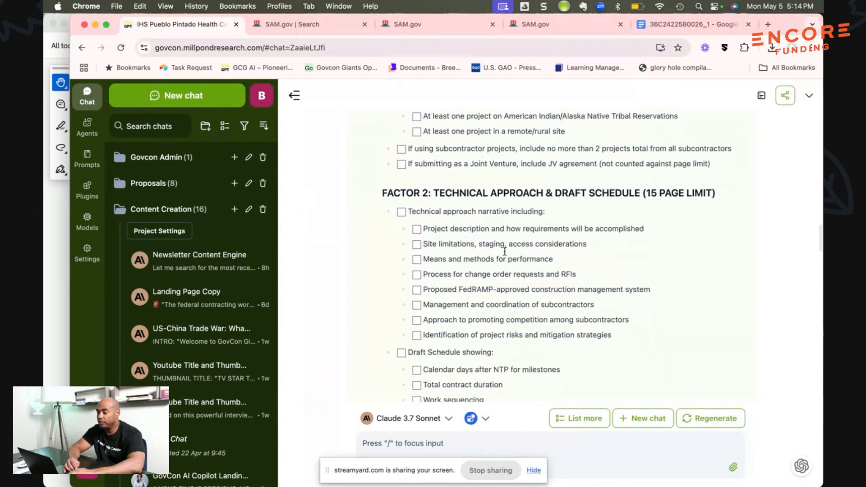
pyautogui.scroll(-3)
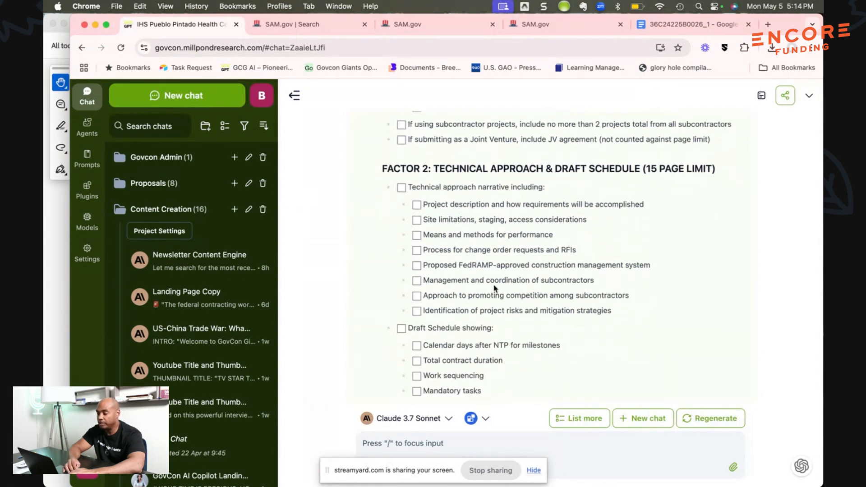
pyautogui.scroll(-3)
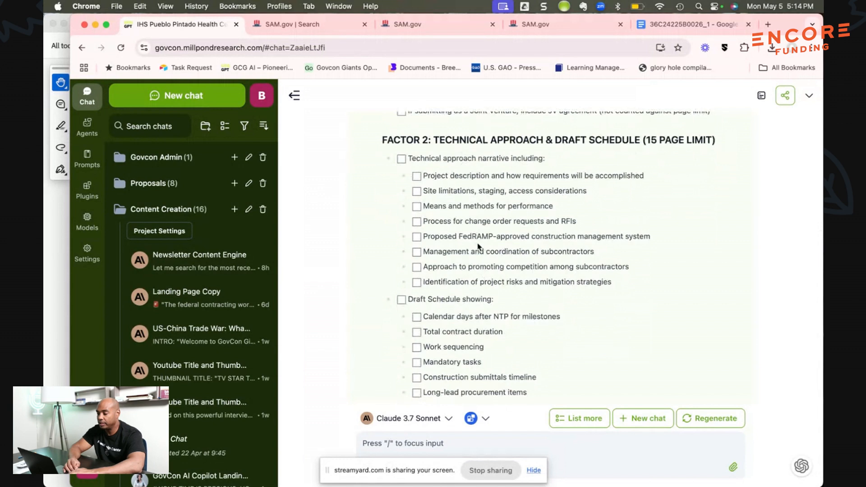
pyautogui.scroll(-3)
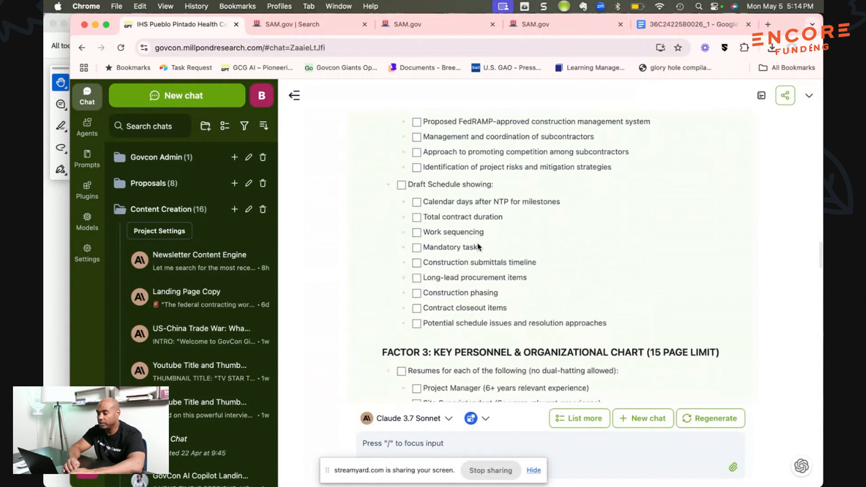
pyautogui.scroll(-3)
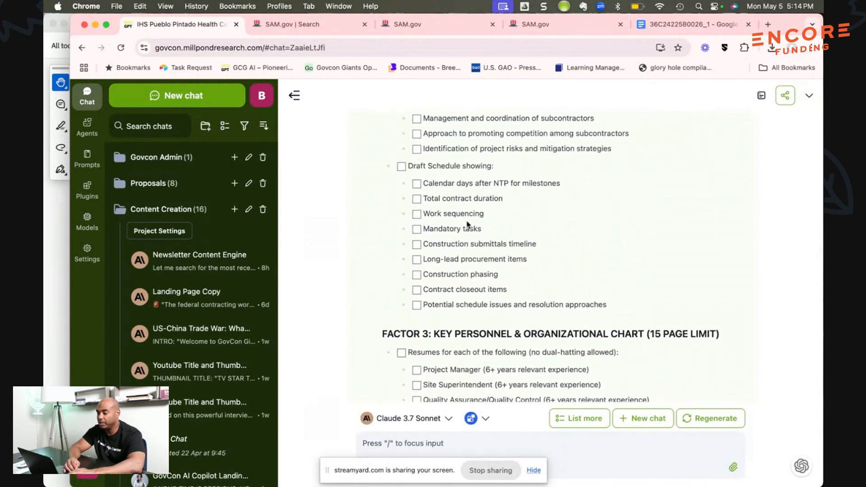
pyautogui.scroll(-3)
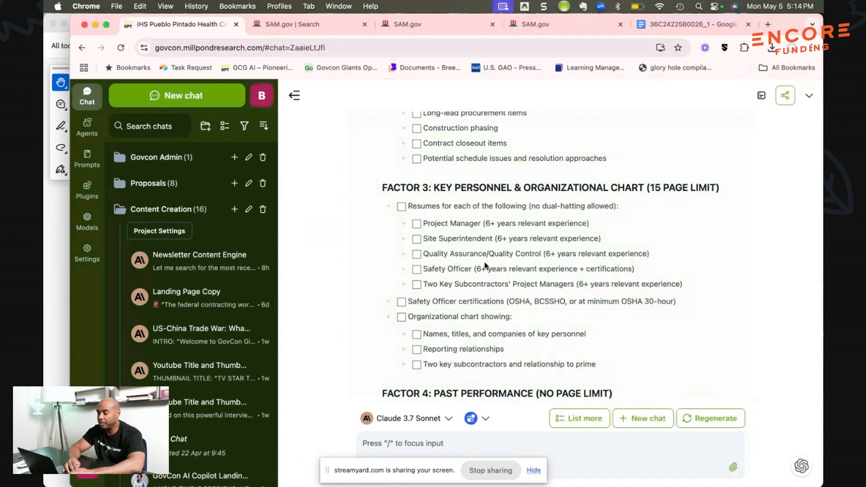
pyautogui.scroll(-3)
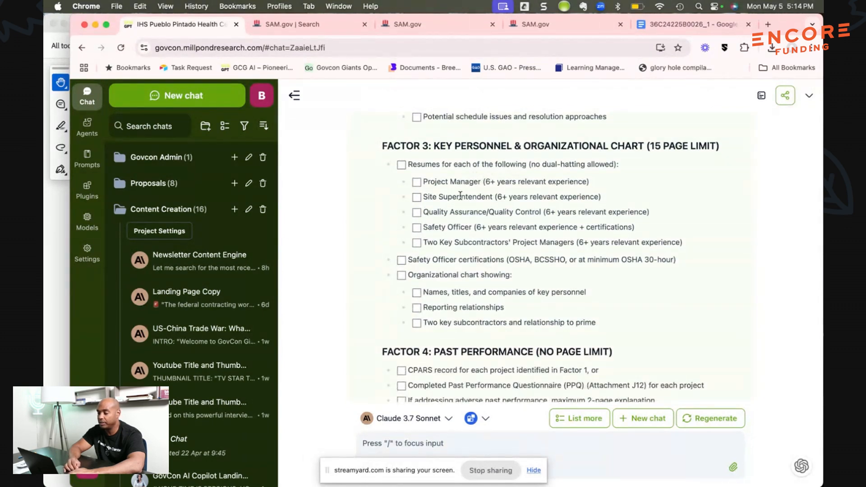
pyautogui.scroll(-3)
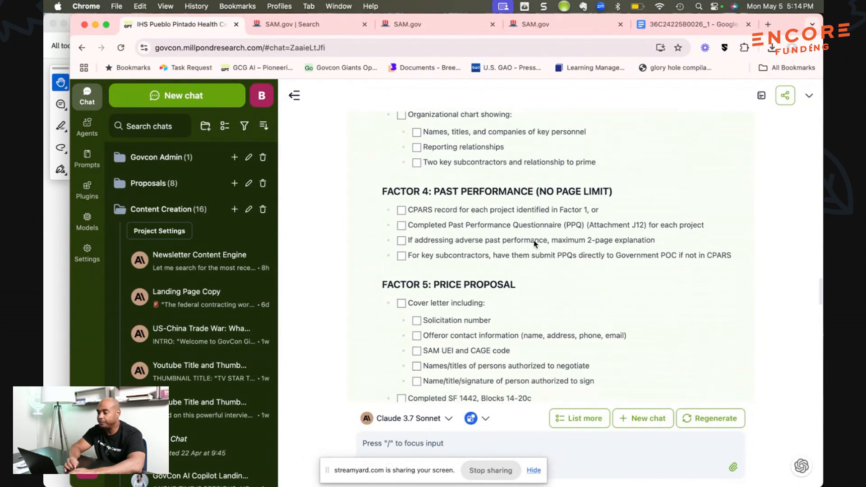
pyautogui.scroll(-3)
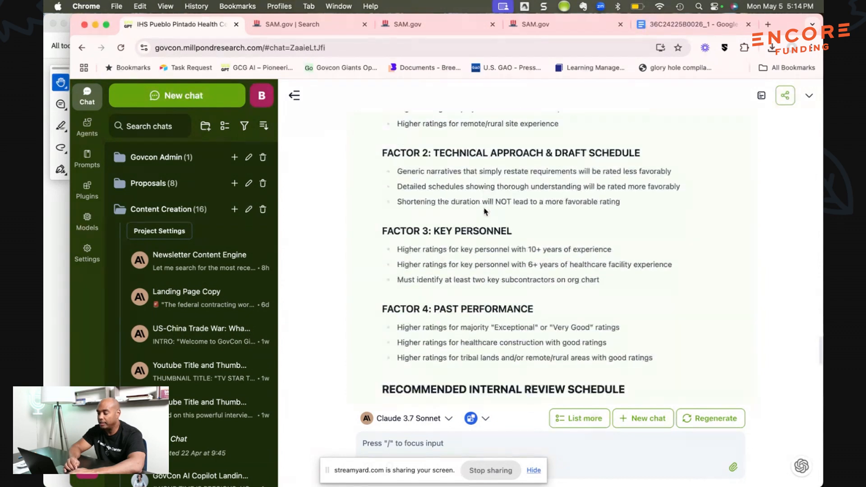
pyautogui.scroll(-3)
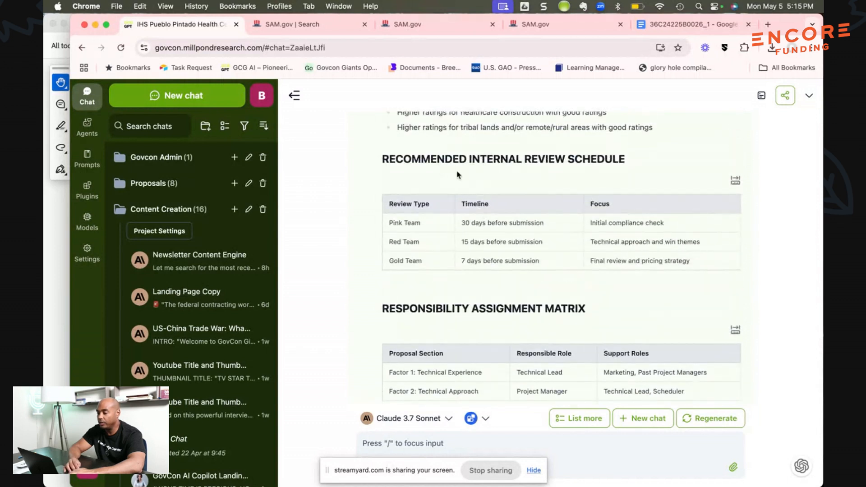
pyautogui.moveTo(447, 284)
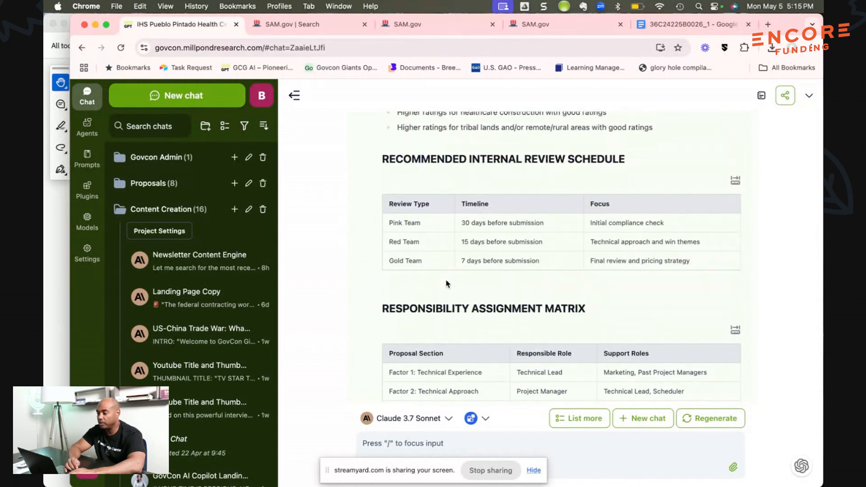
pyautogui.scroll(-3)
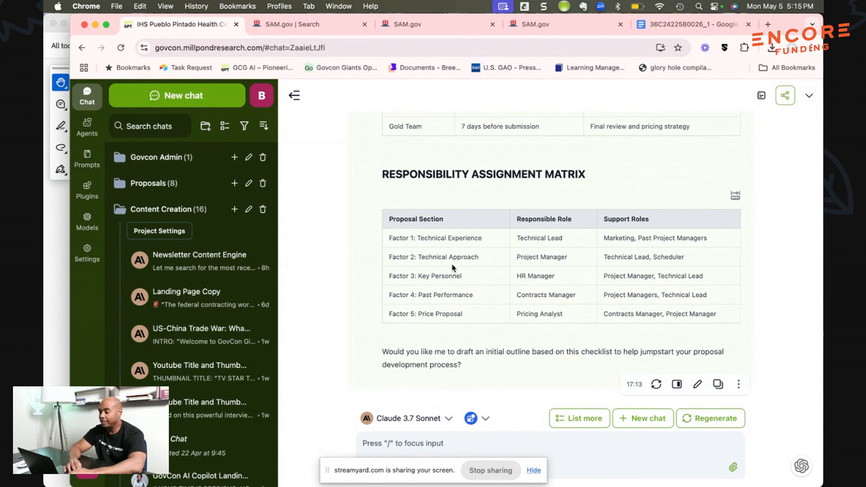
pyautogui.moveTo(441, 352); pyautogui.dragTo(460, 365)
pyautogui.write('yes please d')
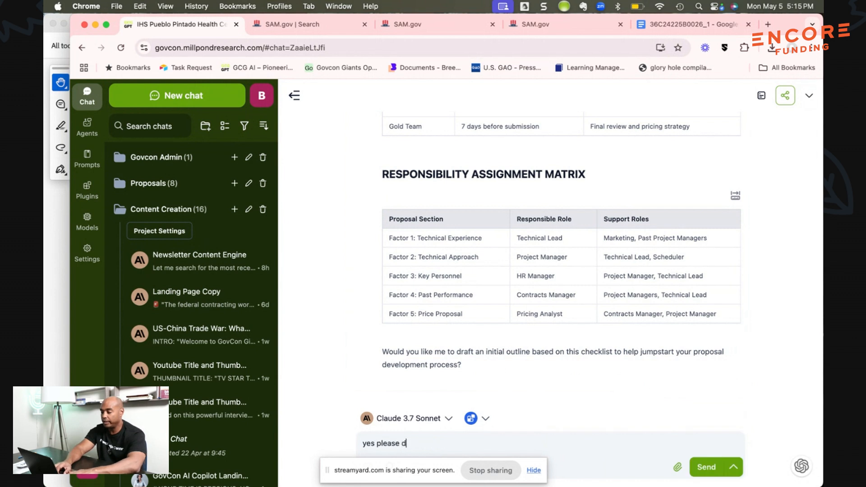
# Send 'yes please draft outline' to request the proposal outline
pyautogui.write('raft outliine')
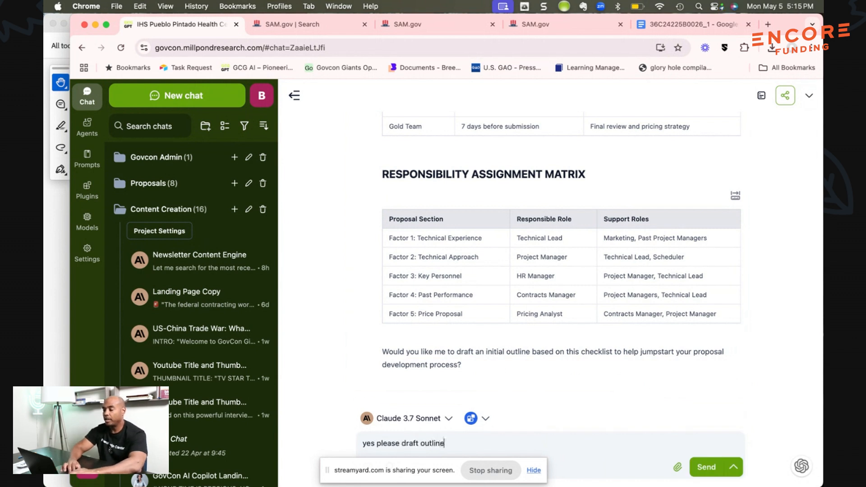
pyautogui.click(706, 467)
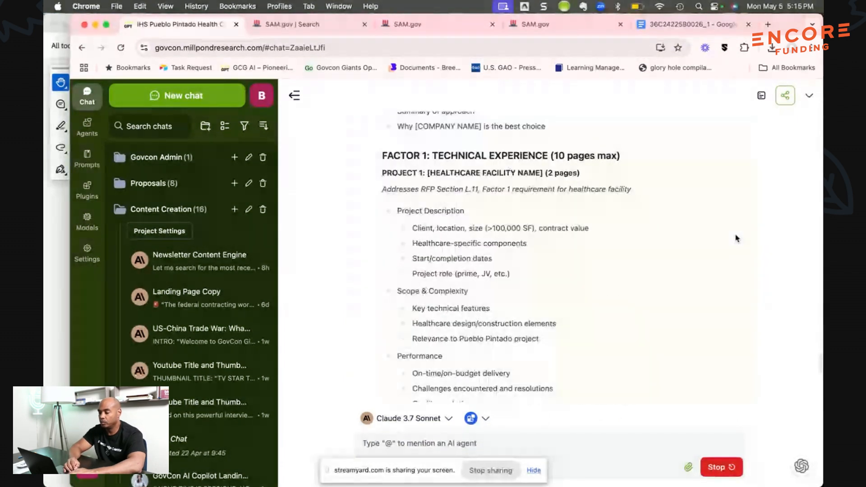
# Follow the streaming outline from Factor 1 technical experience through price schedule and bid bond
pyautogui.scroll(-3)
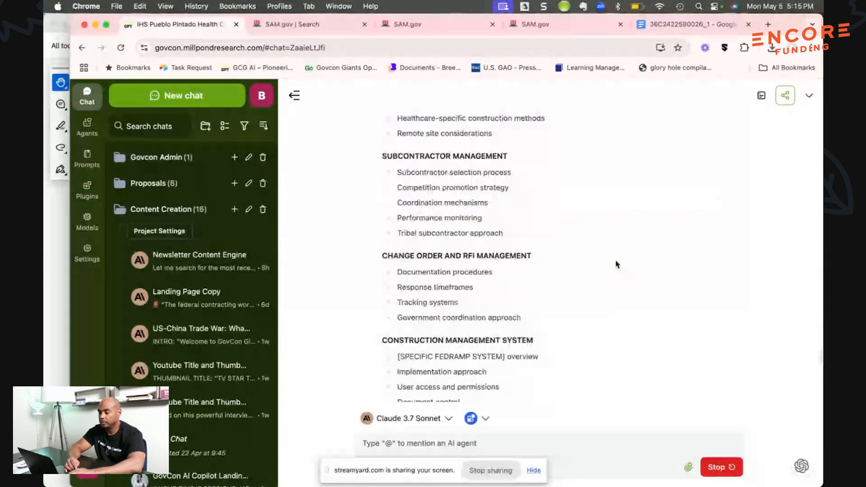
pyautogui.scroll(-3)
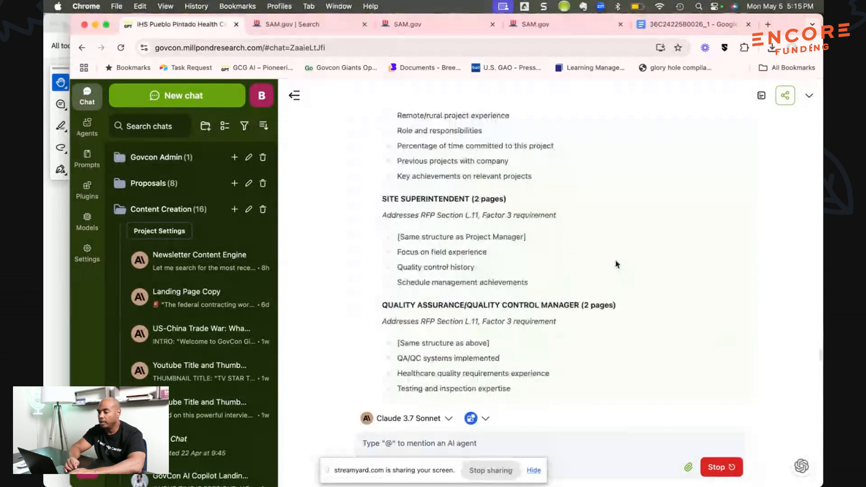
pyautogui.scroll(-3)
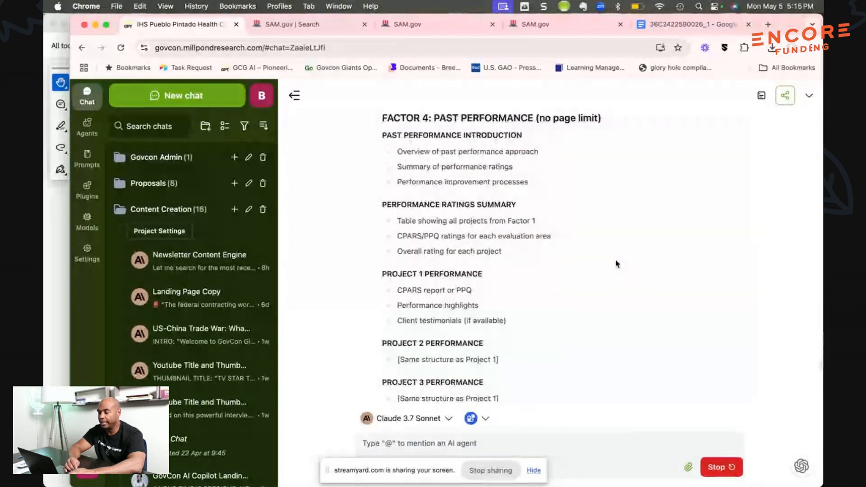
pyautogui.scroll(-3)
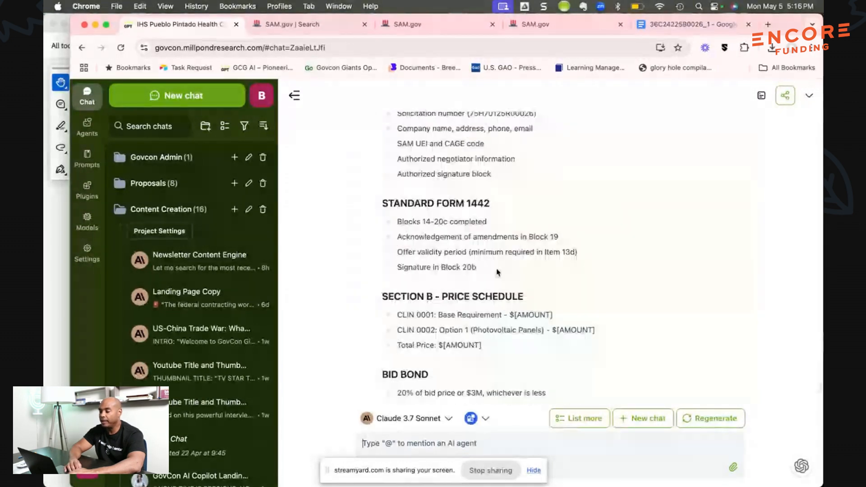
pyautogui.scroll(-3)
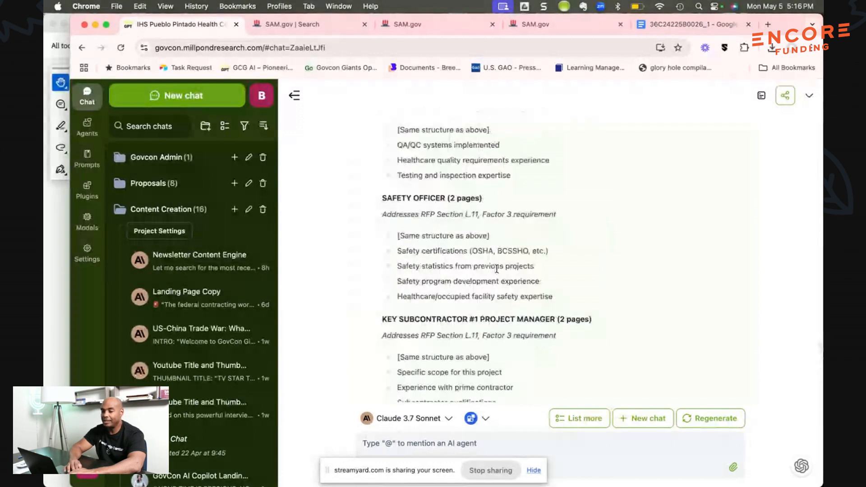
pyautogui.scroll(-3)
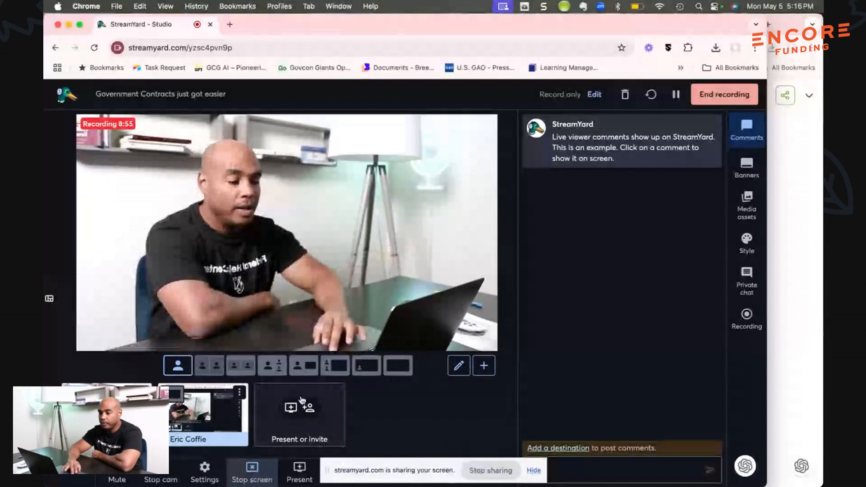
pyautogui.click(366, 365)
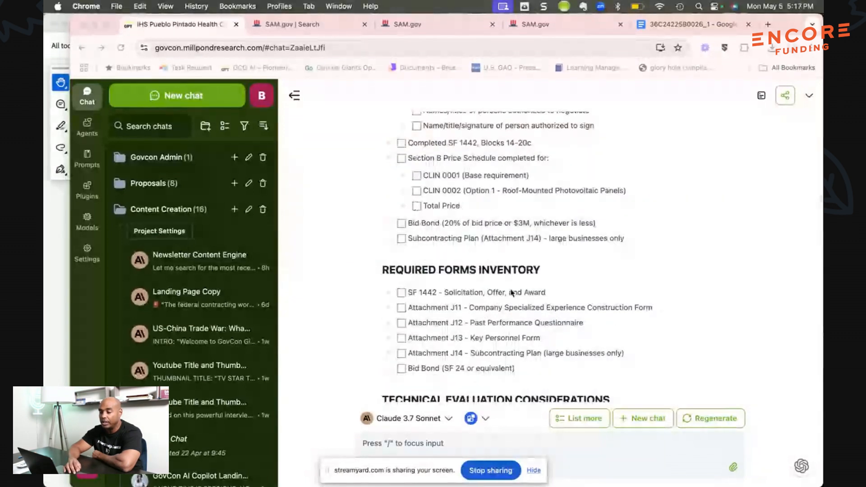
# Open the Cybersecurity Pathway chat under Cold Marketing and type 'yes' to its outline offer
pyautogui.scroll(-3)
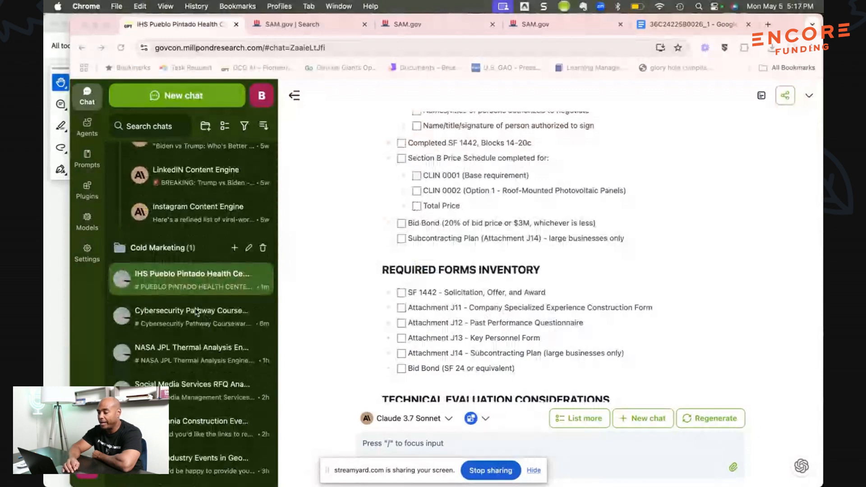
pyautogui.click(191, 315)
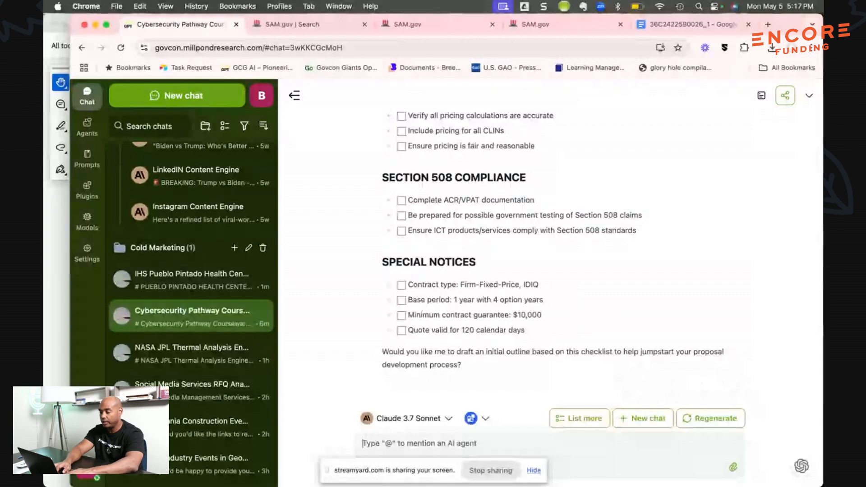
pyautogui.write('yes')
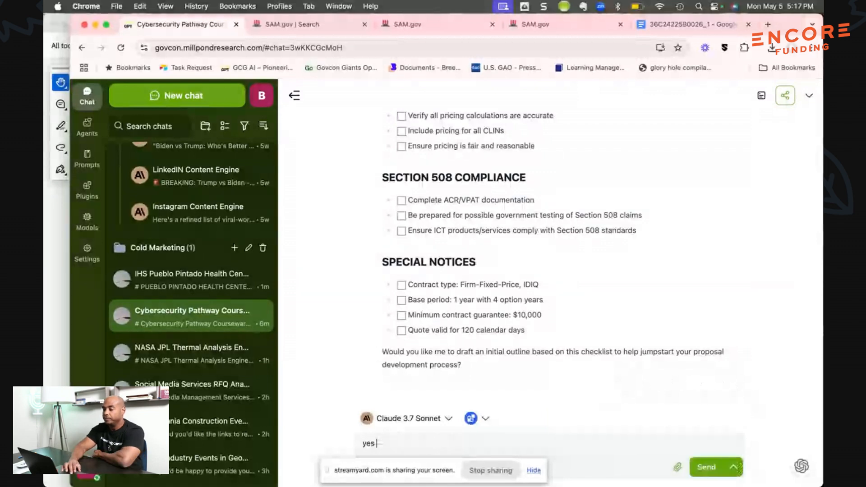